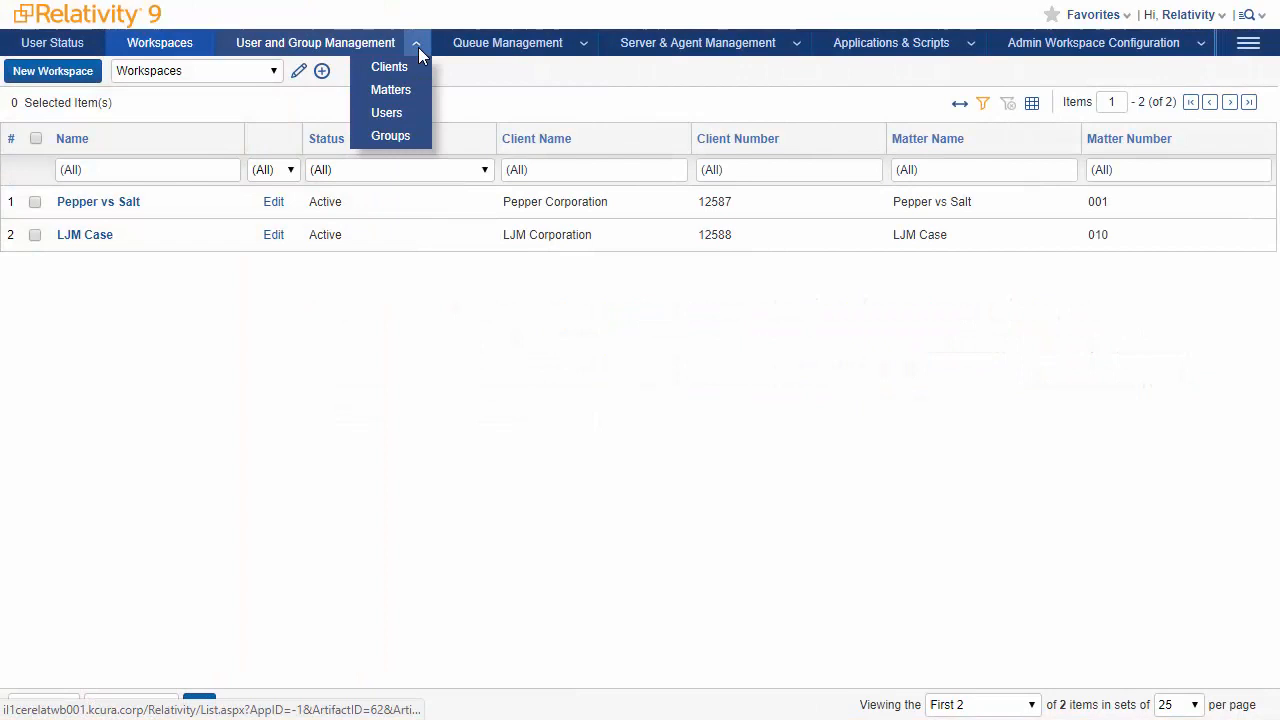
Go to the Clients list under User and Group Management.
{"action": "left_click", "coordinate": [389, 66]}
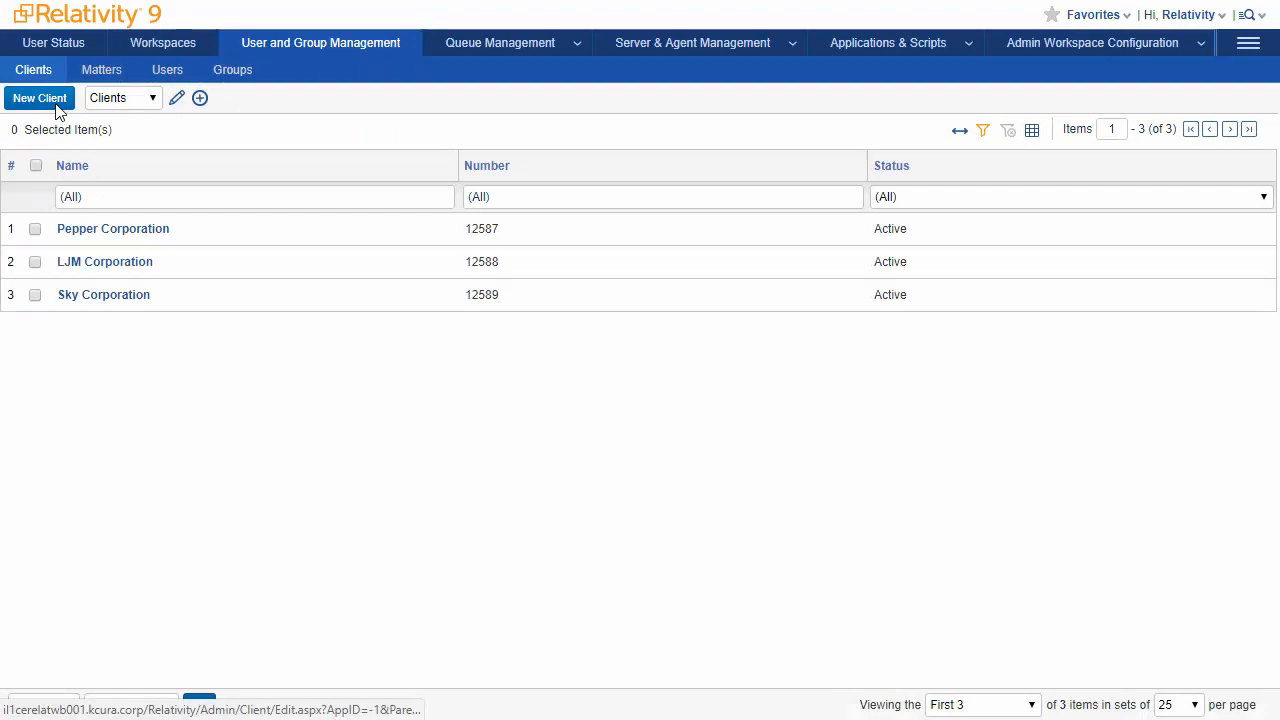
Create and save client Sky Corporation, number 12589, status Active.
{"action": "left_click", "coordinate": [39, 97]}
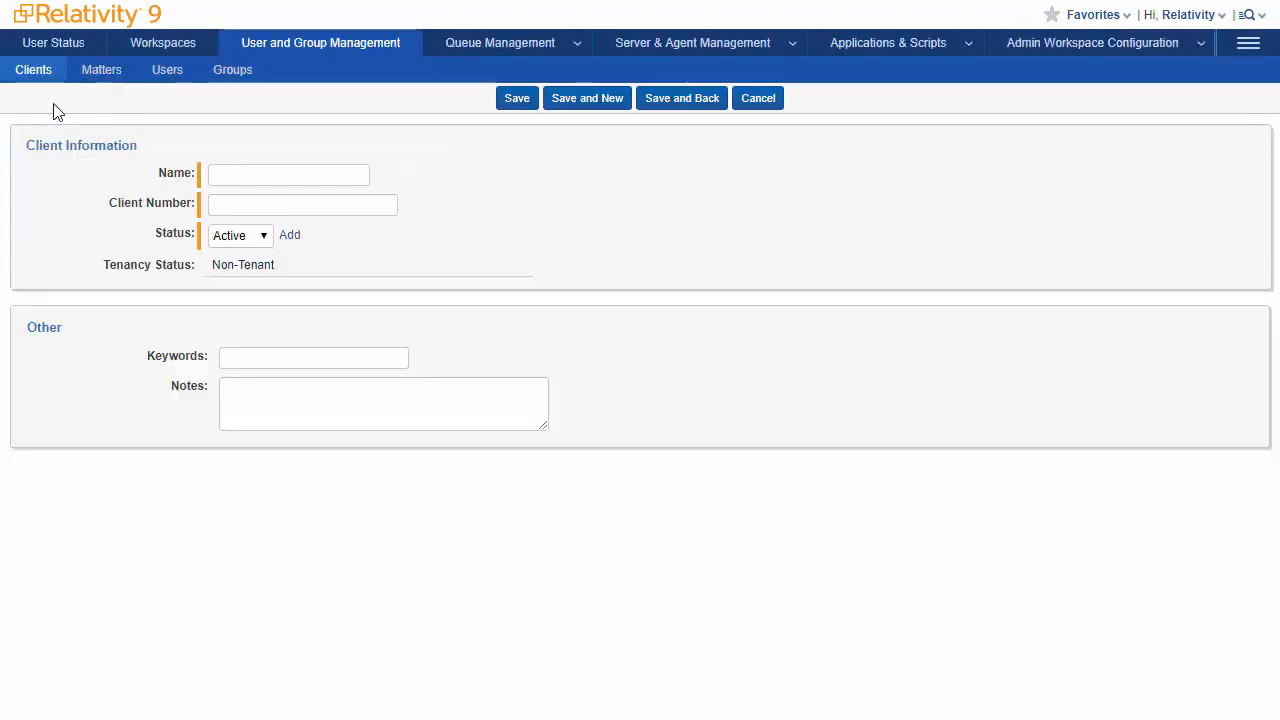
{"action": "mouse_move", "coordinate": [205, 190]}
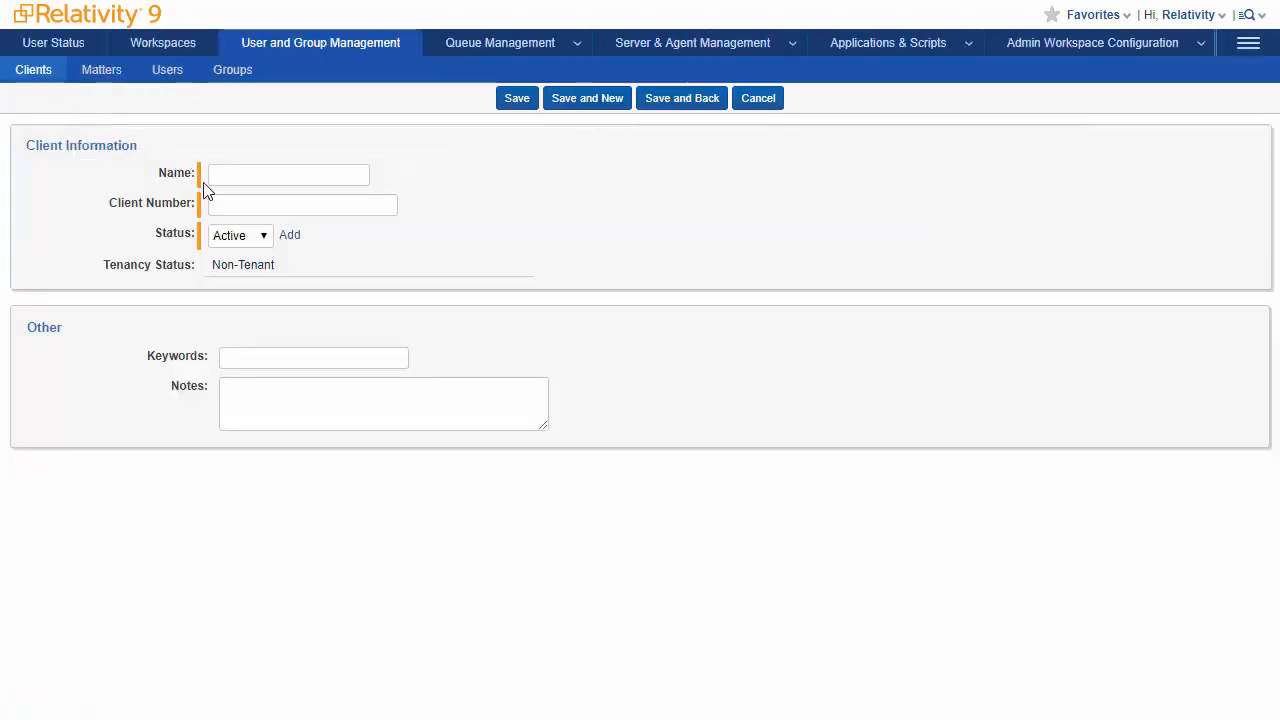
{"action": "left_click", "coordinate": [288, 174]}
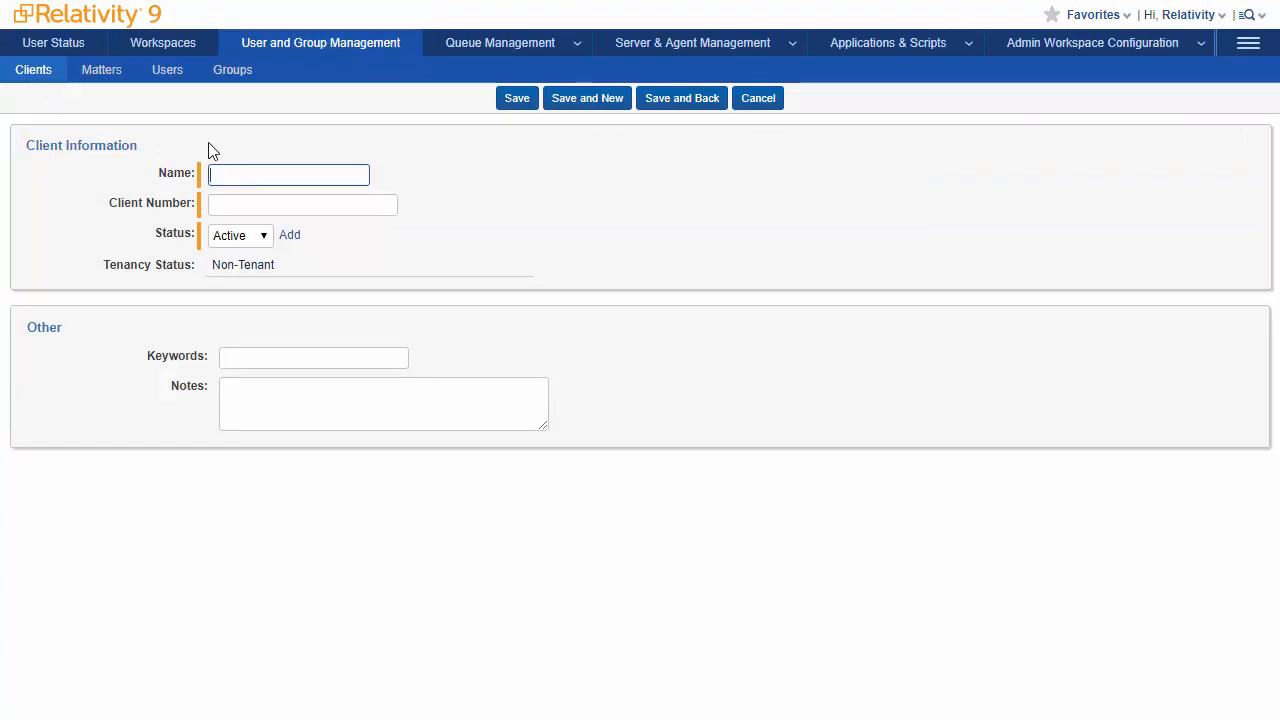
{"action": "type", "text": "Sky"}
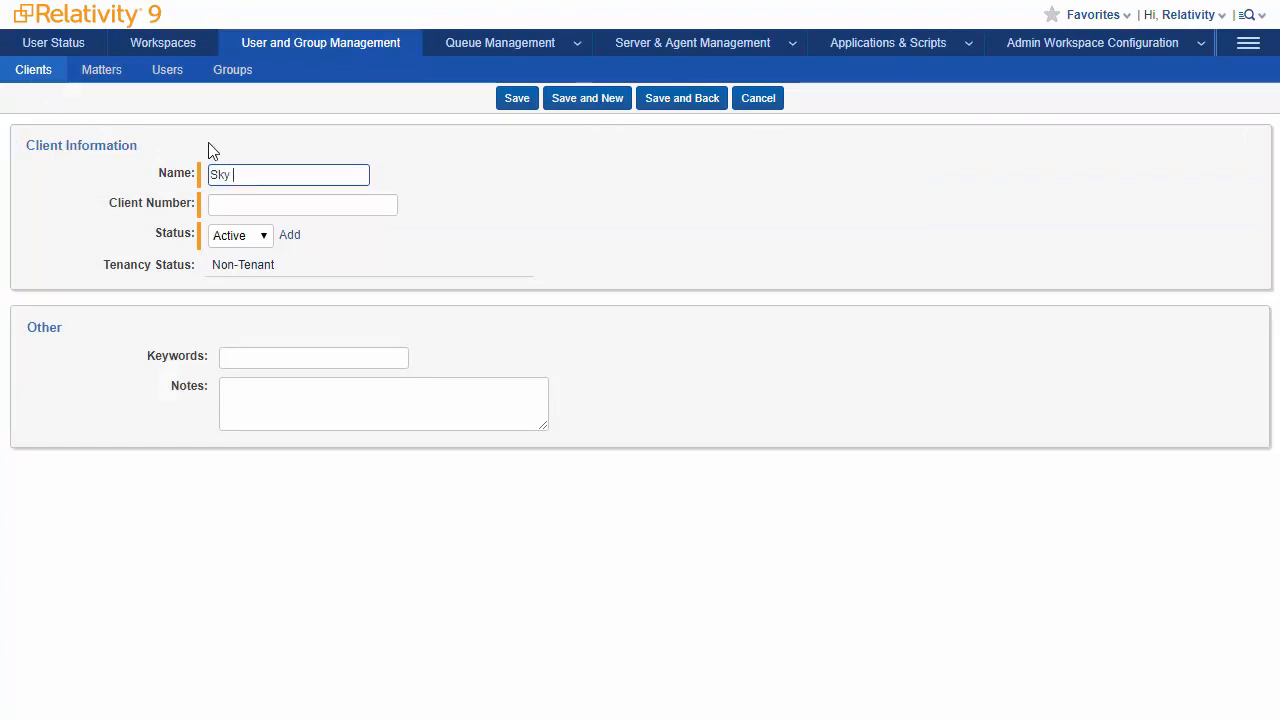
{"action": "type", "text": "Corpo"}
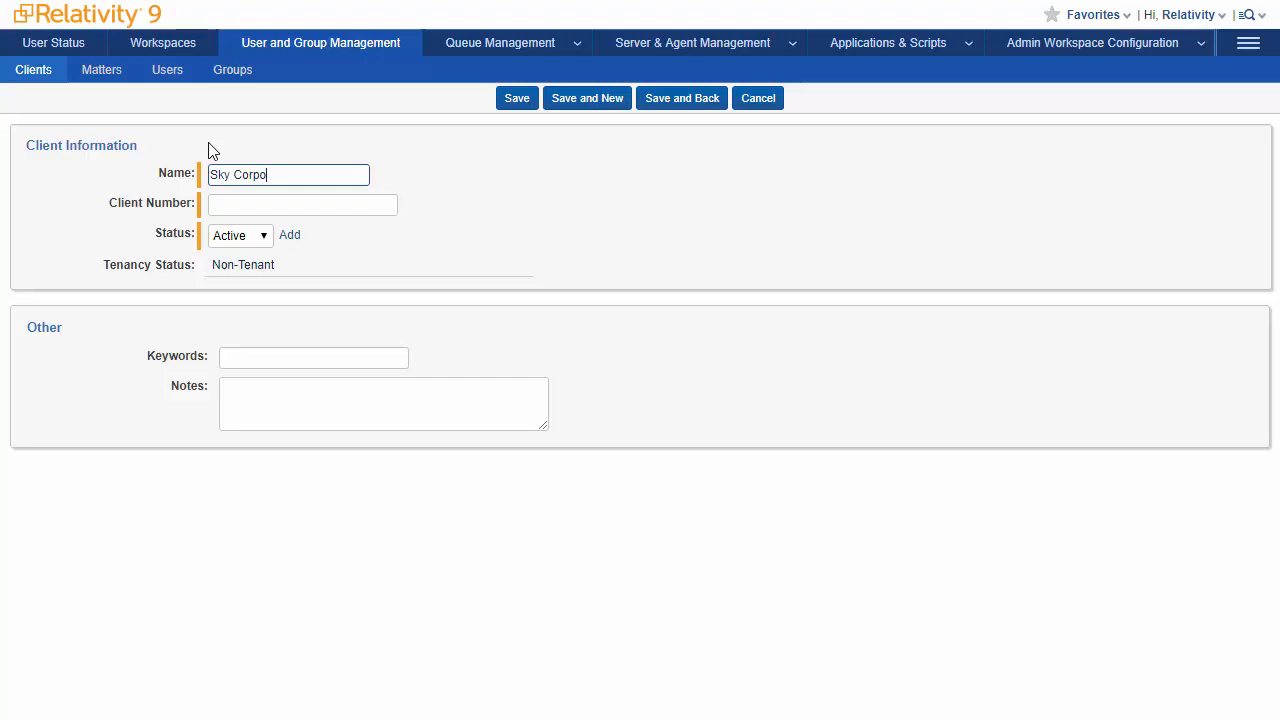
{"action": "type", "text": "ration"}
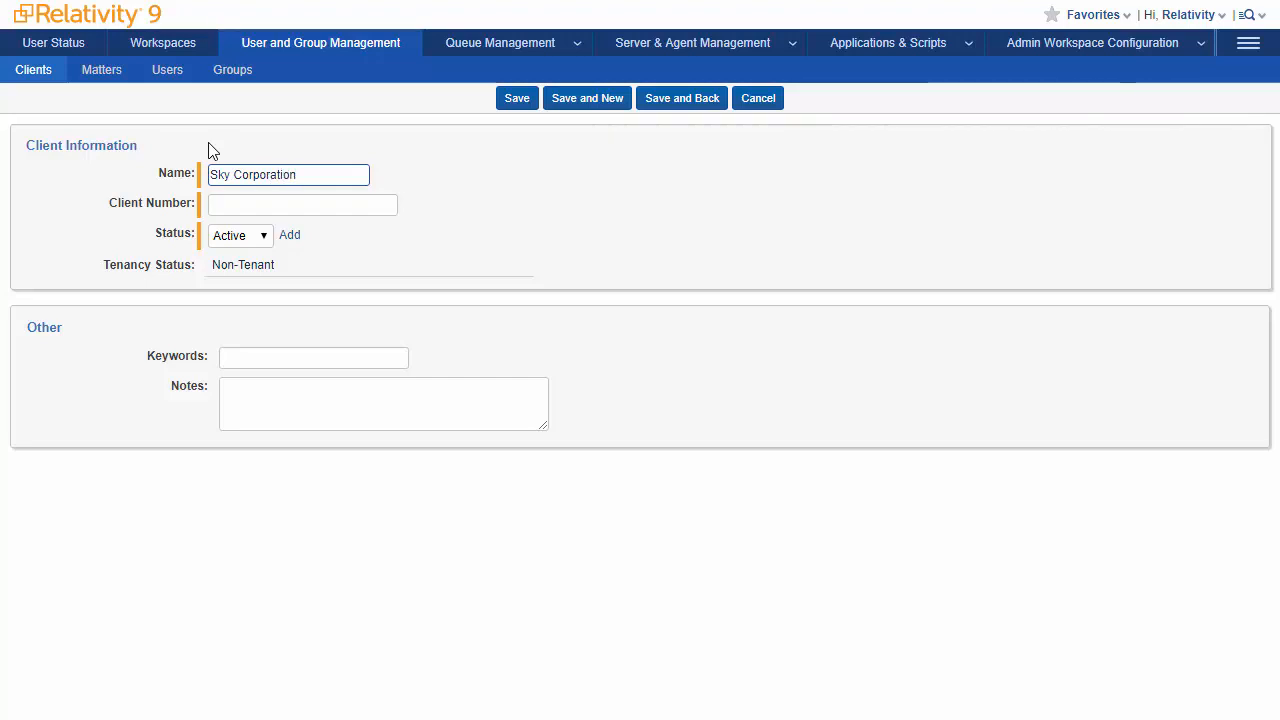
{"action": "left_click", "coordinate": [302, 204]}
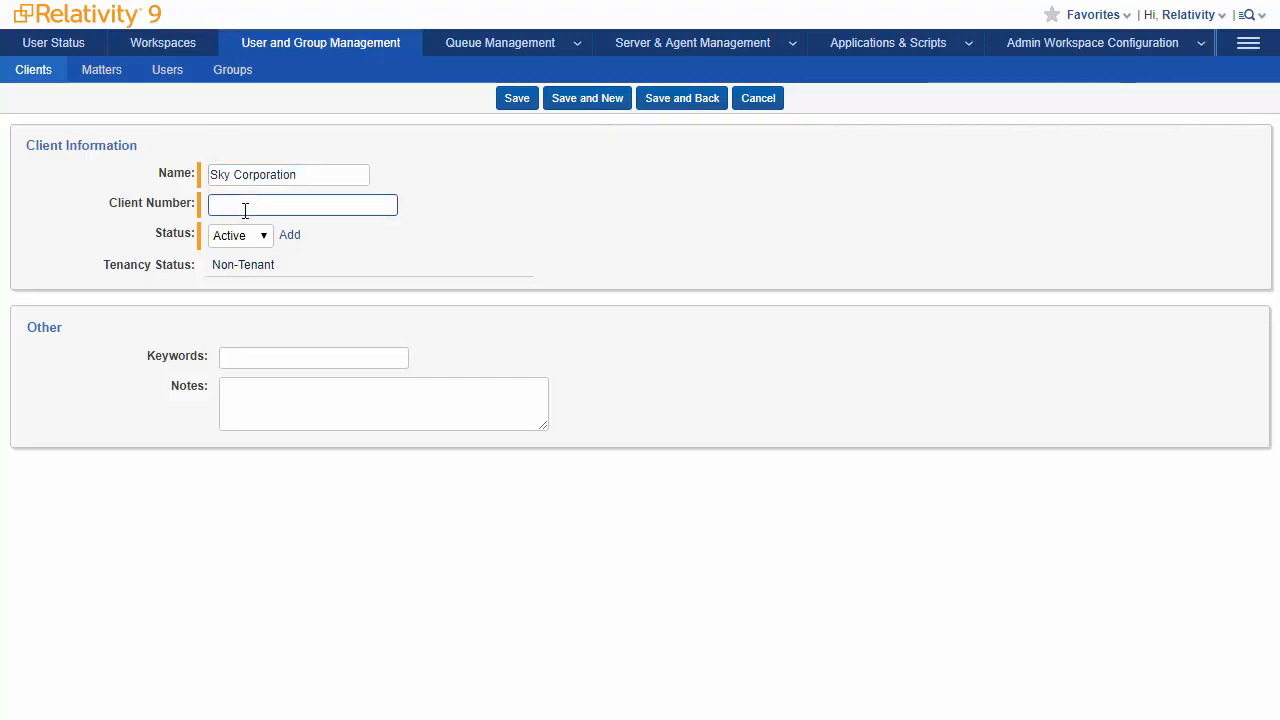
{"action": "type", "text": "12589"}
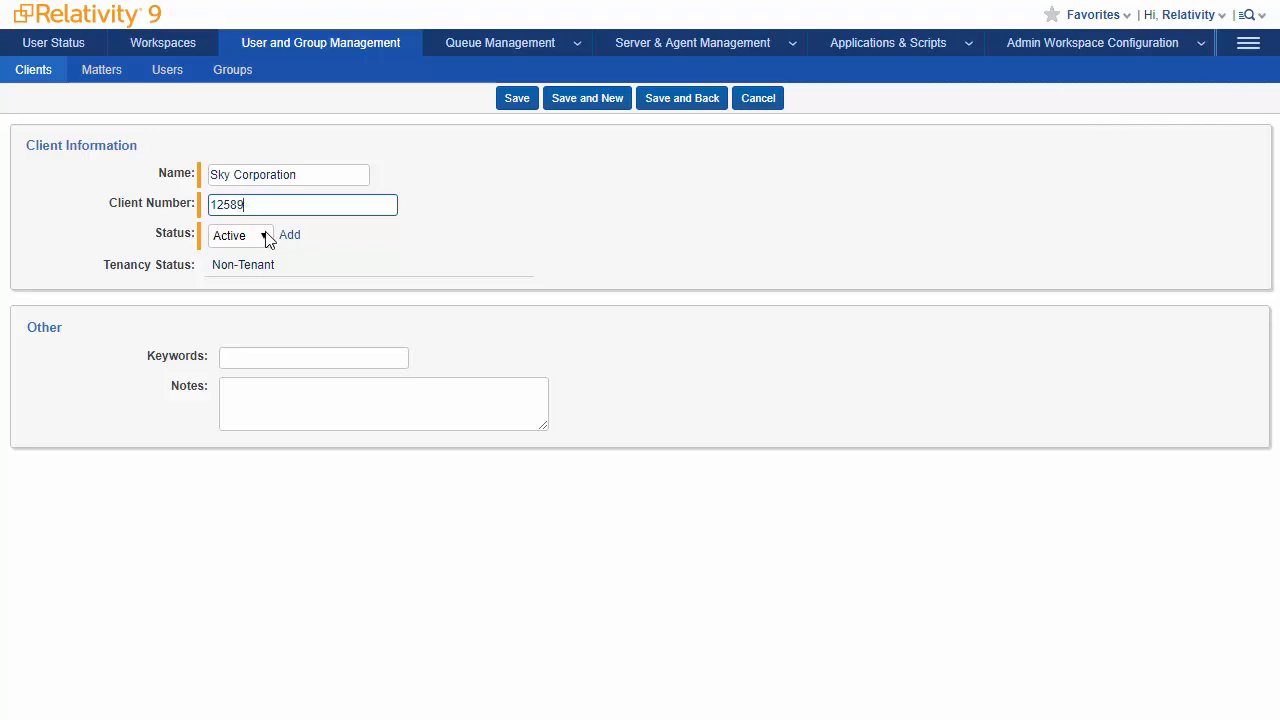
{"action": "left_click", "coordinate": [265, 235]}
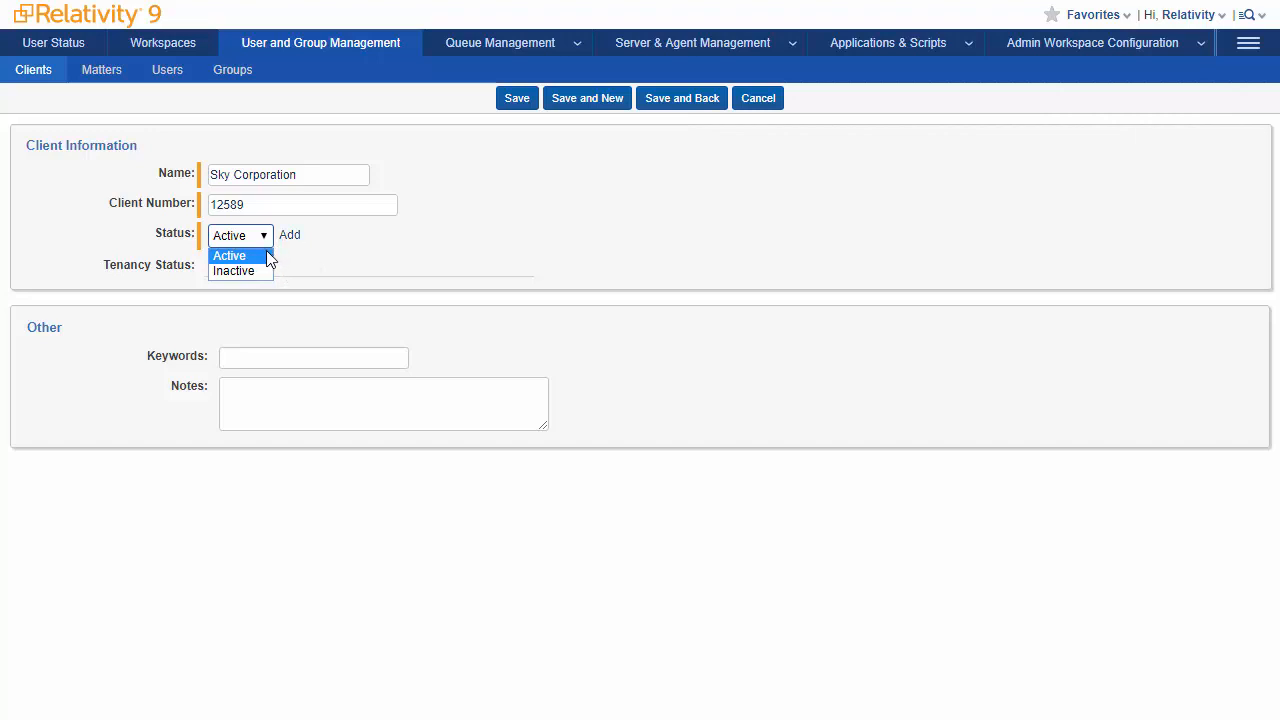
{"action": "mouse_move", "coordinate": [265, 260]}
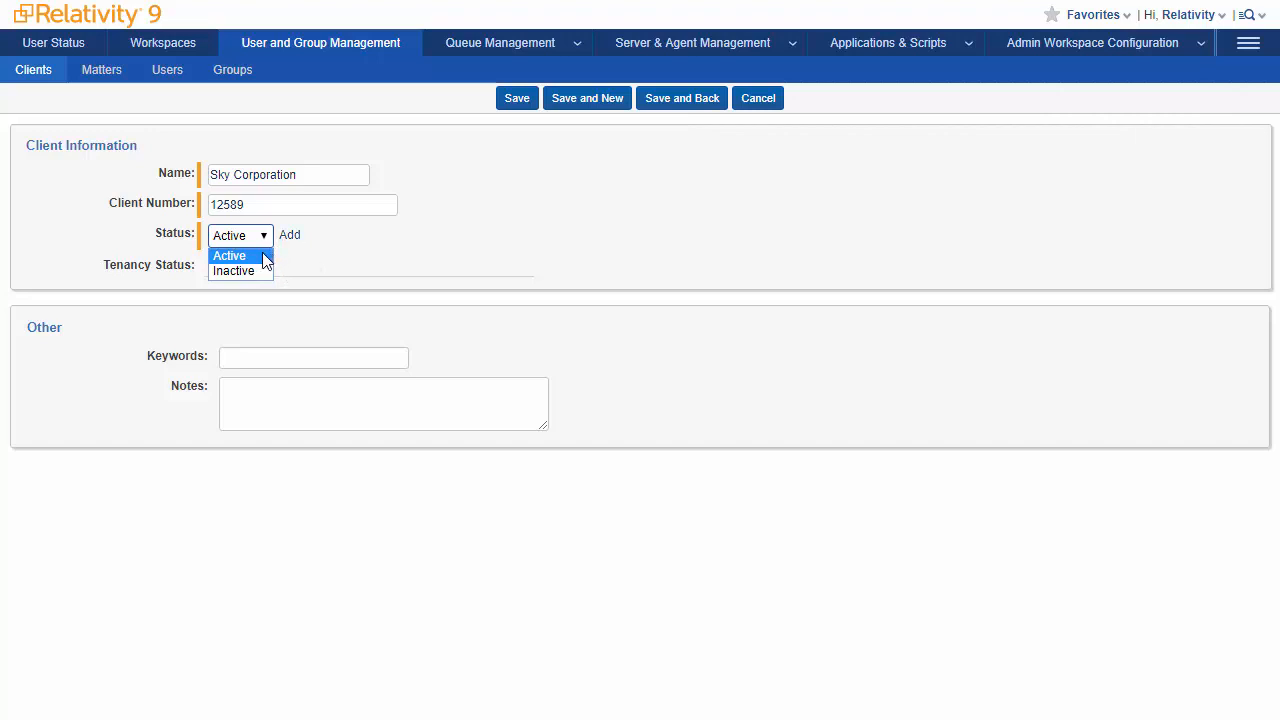
{"action": "left_click", "coordinate": [229, 256]}
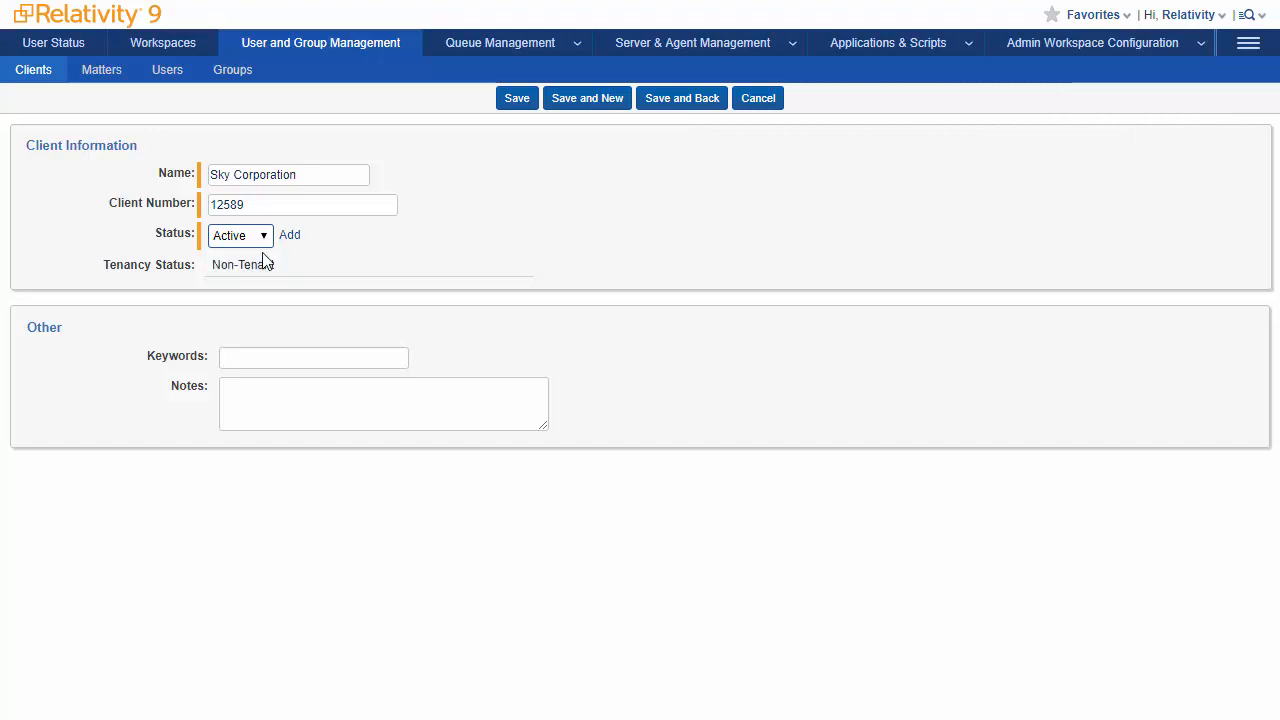
{"action": "mouse_move", "coordinate": [484, 165]}
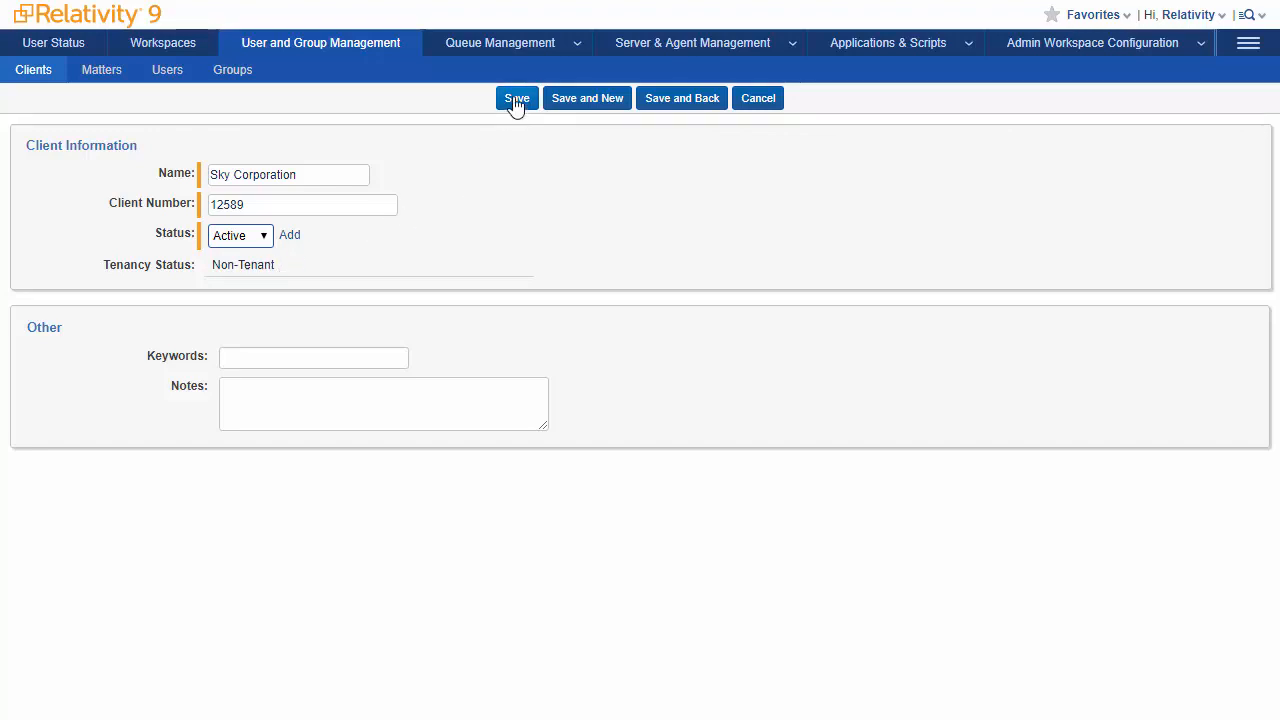
{"action": "left_click", "coordinate": [517, 98]}
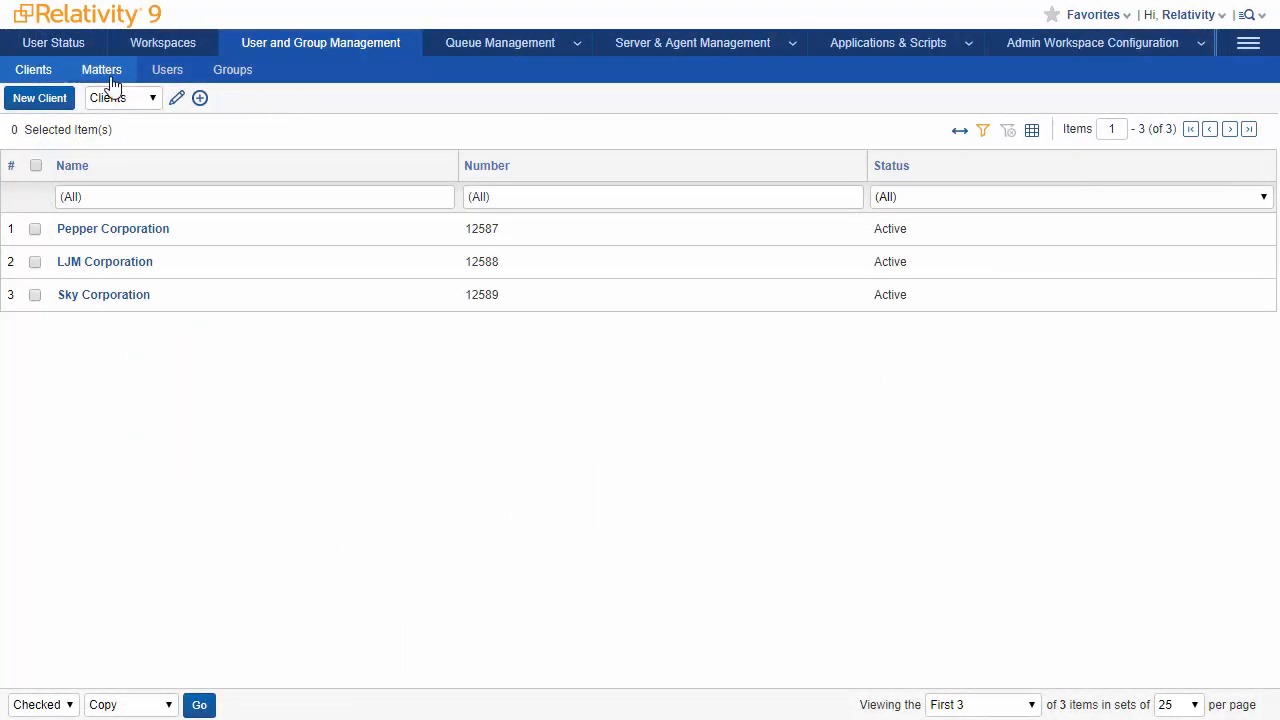
Start a new matter named Sky Corporation vs. Jackson, number 001, status Active.
{"action": "left_click", "coordinate": [101, 69]}
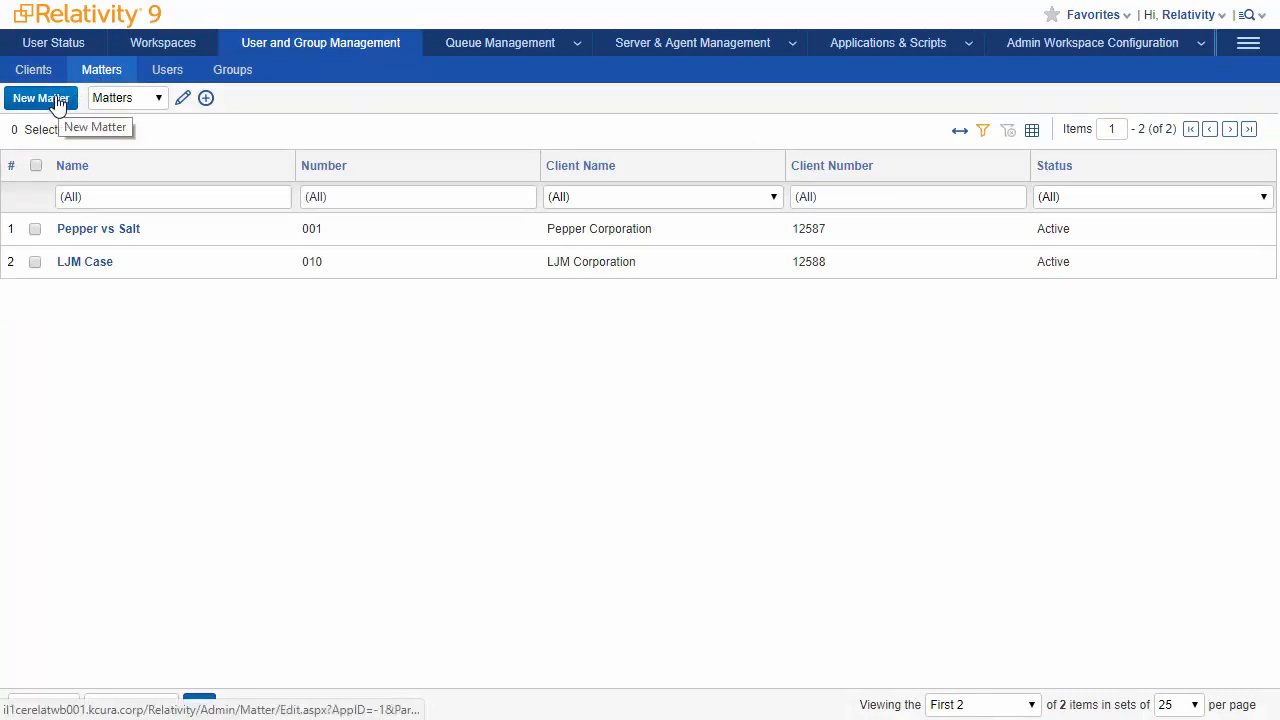
{"action": "left_click", "coordinate": [40, 97]}
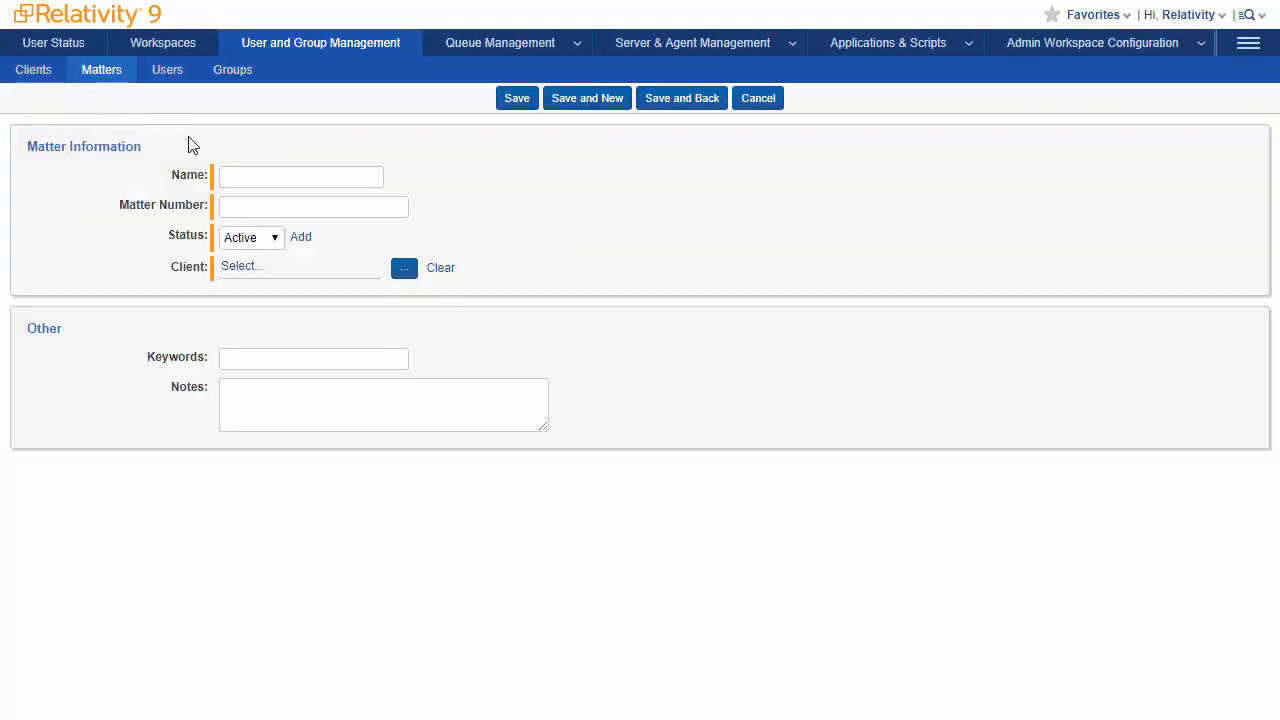
{"action": "type", "text": "Sky Corporation"}
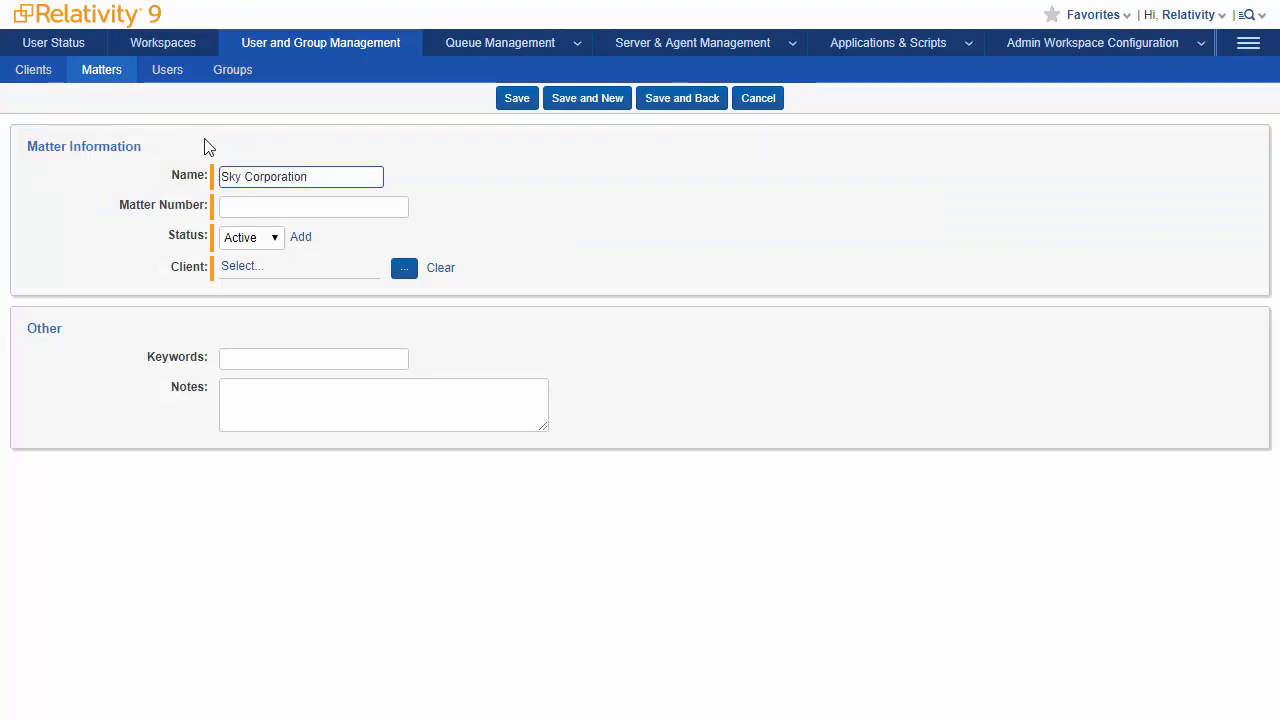
{"action": "type", "text": "vs. Jack"}
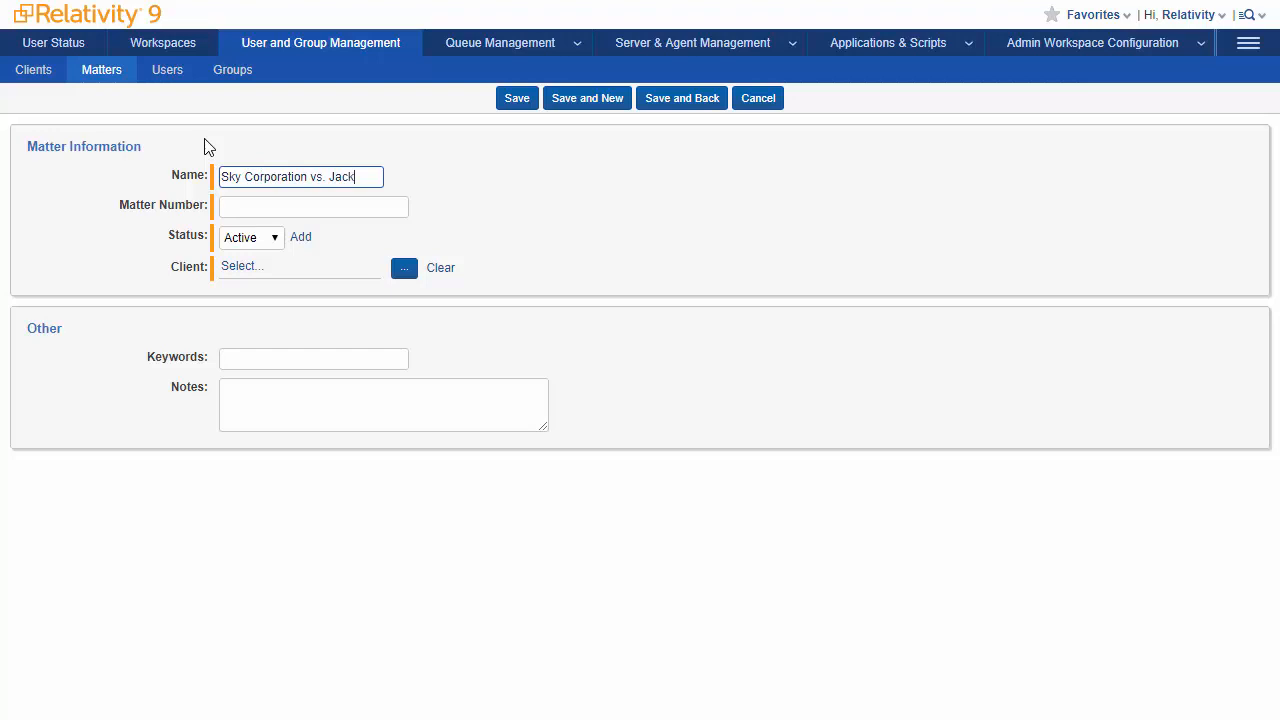
{"action": "type", "text": "son"}
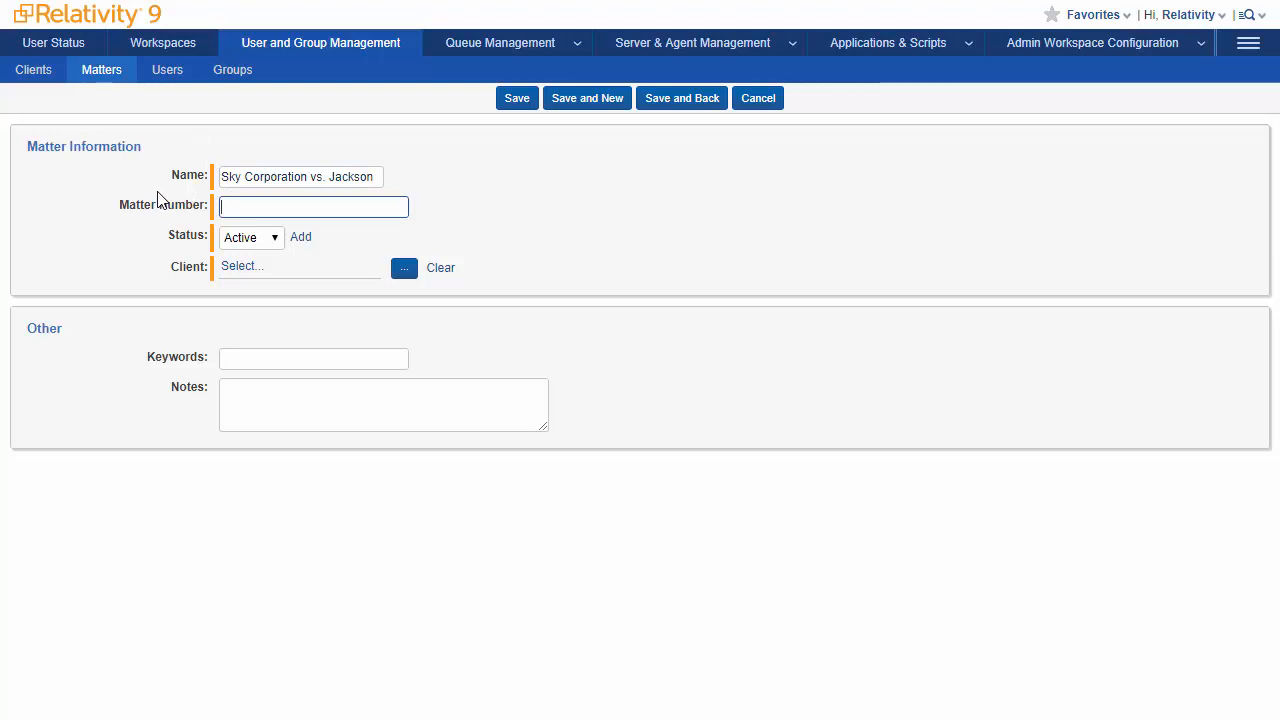
{"action": "type", "text": "001"}
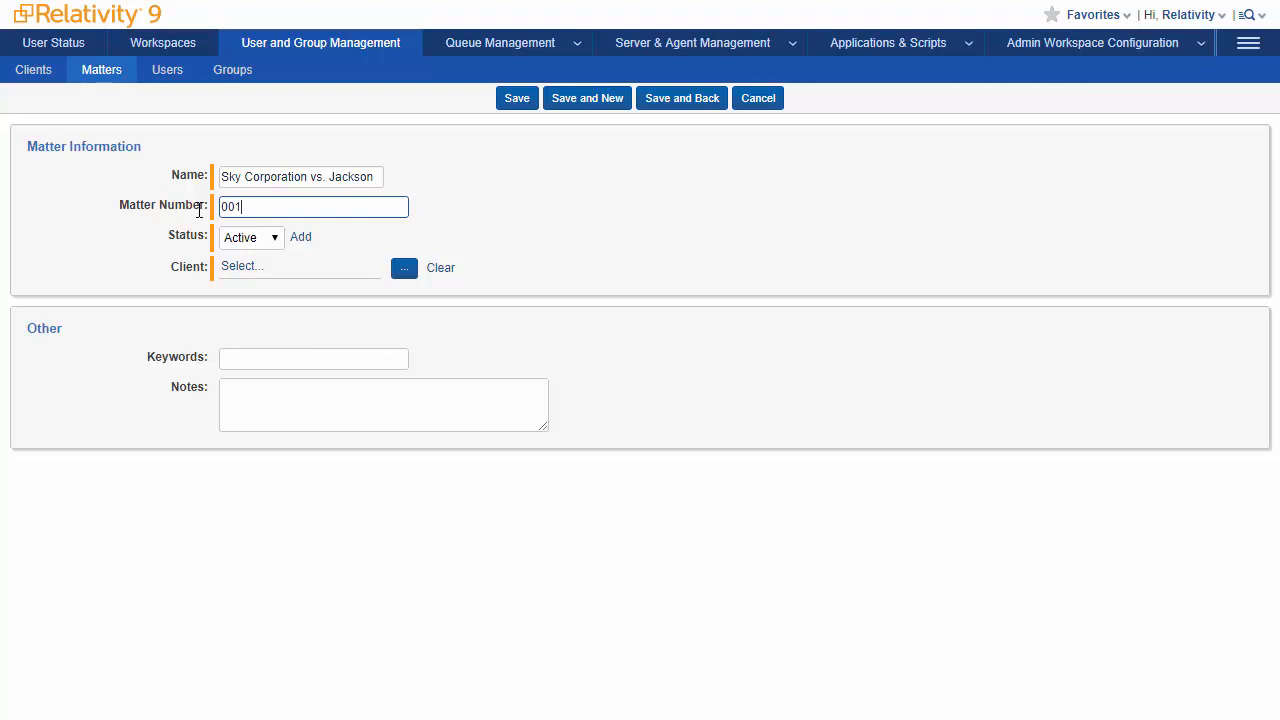
{"action": "left_click", "coordinate": [250, 237]}
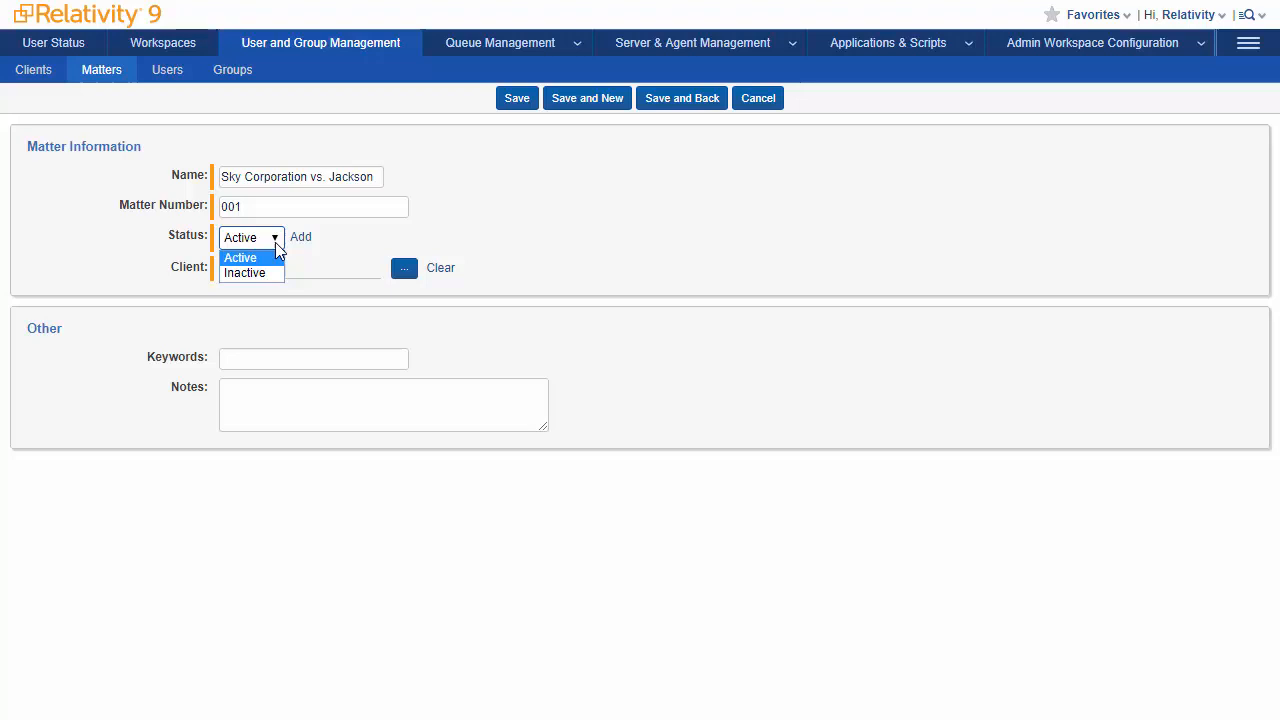
{"action": "mouse_move", "coordinate": [295, 255]}
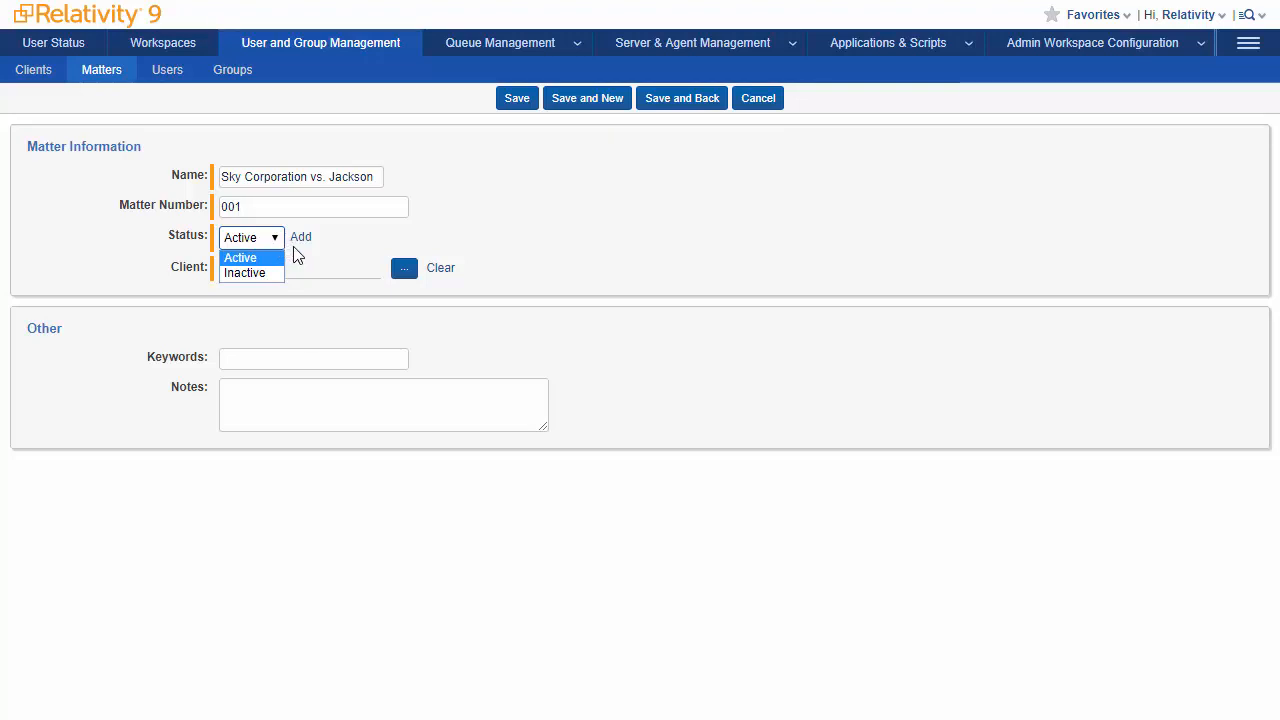
{"action": "left_click", "coordinate": [240, 257]}
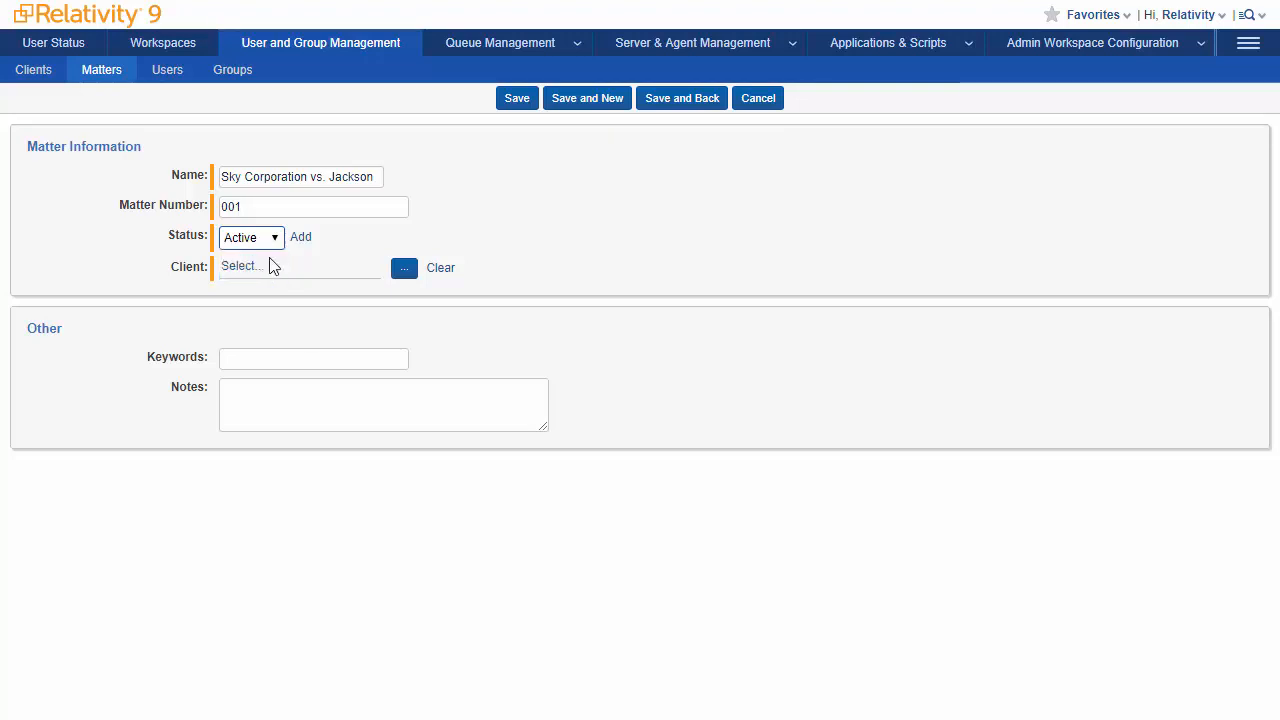
{"action": "mouse_move", "coordinate": [370, 290]}
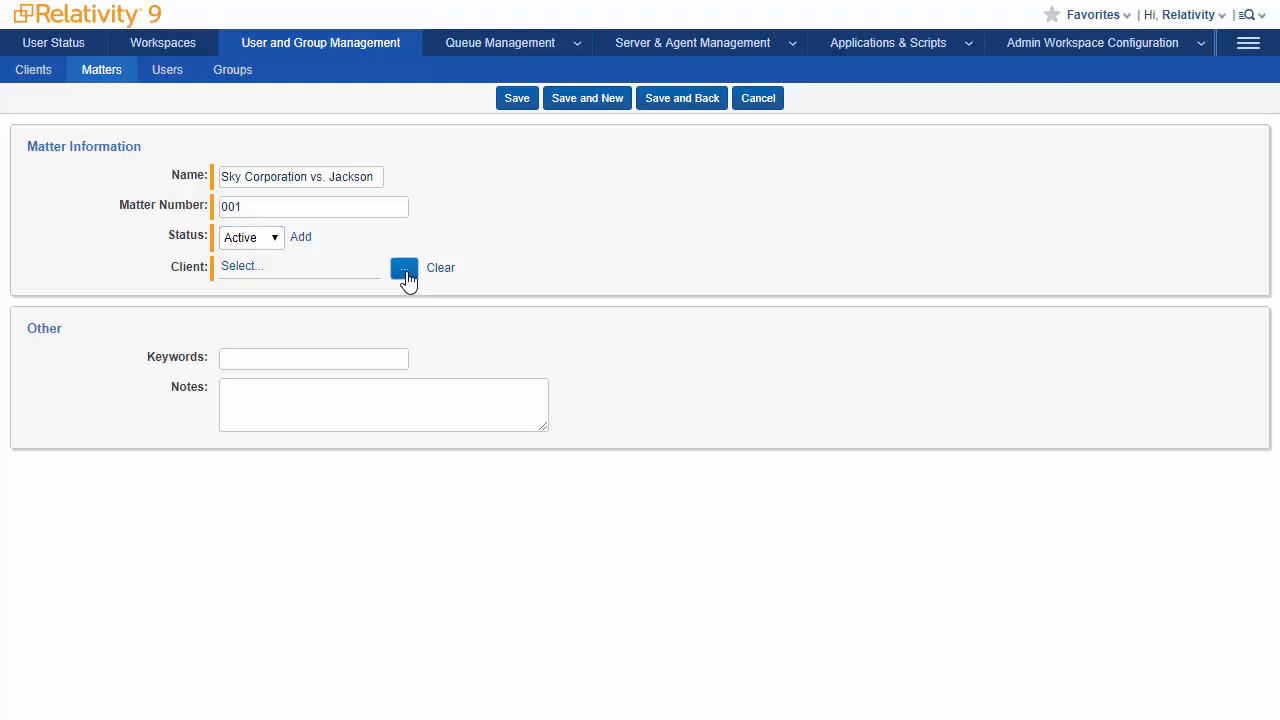
Pick Sky Corporation from the client picker, filtering by 'sk', as the matter's client.
{"action": "left_click", "coordinate": [404, 269]}
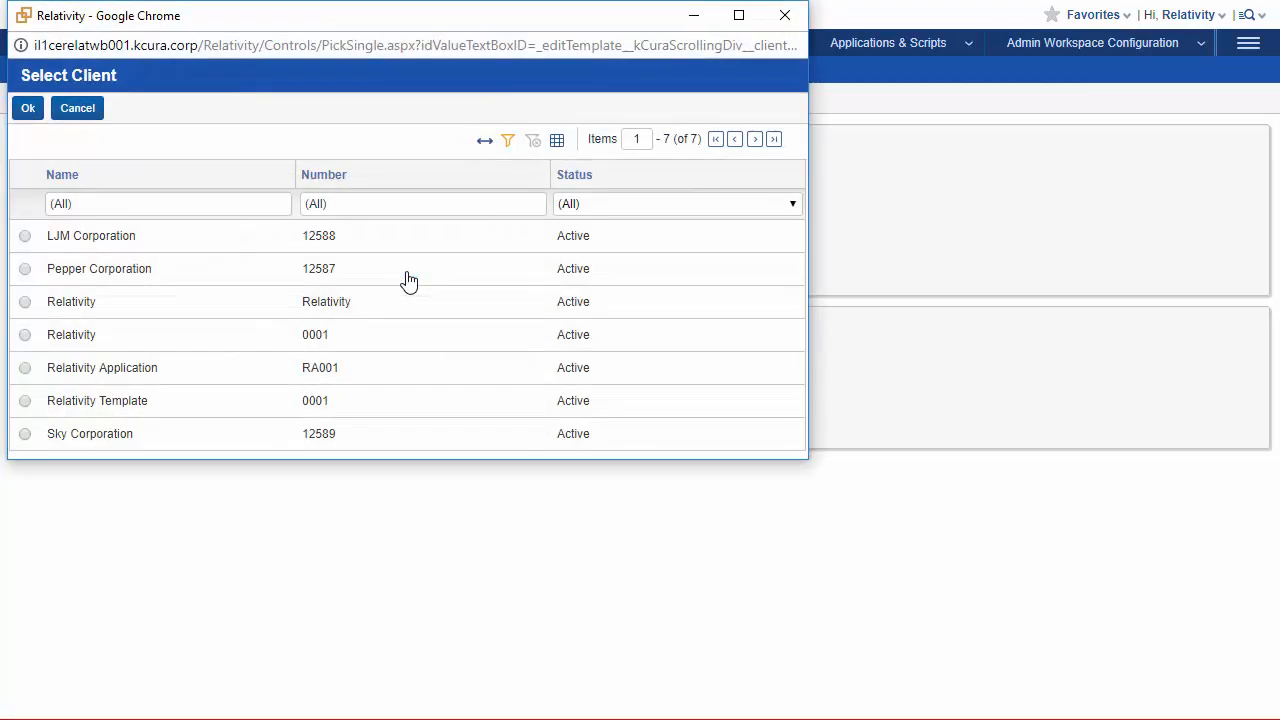
{"action": "left_click", "coordinate": [167, 203]}
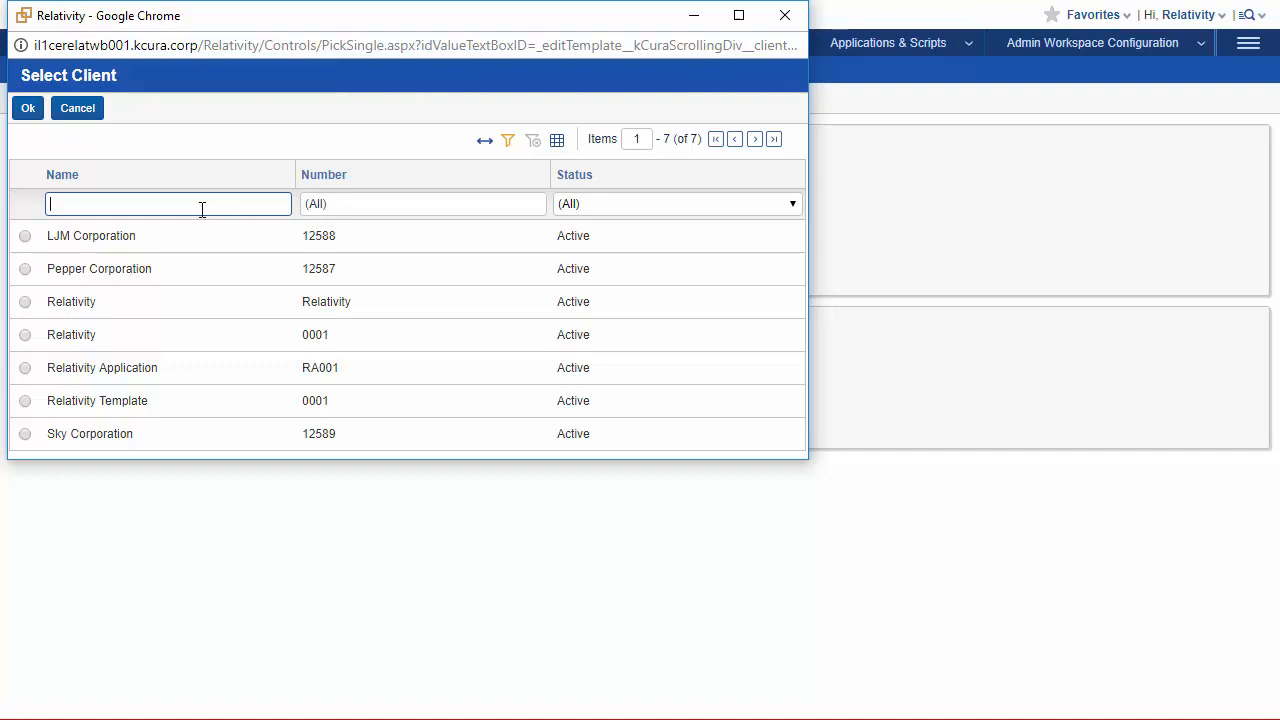
{"action": "type", "text": "sky"}
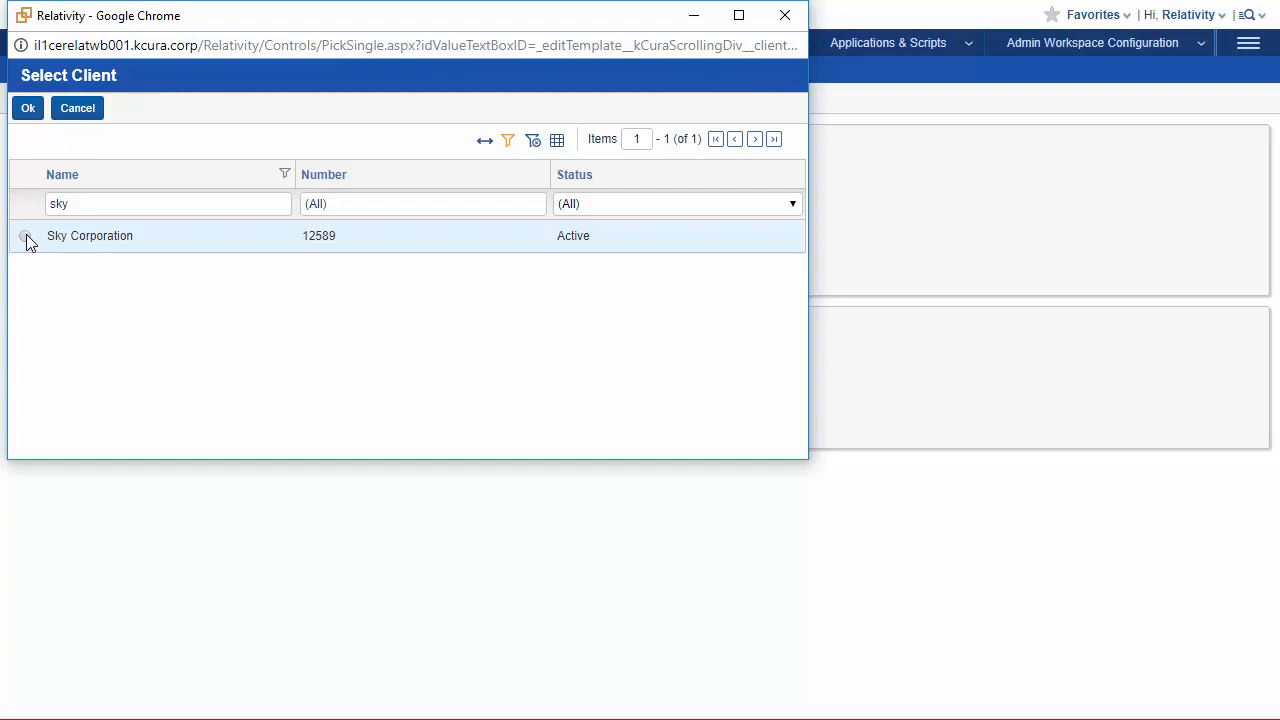
{"action": "left_click", "coordinate": [24, 236]}
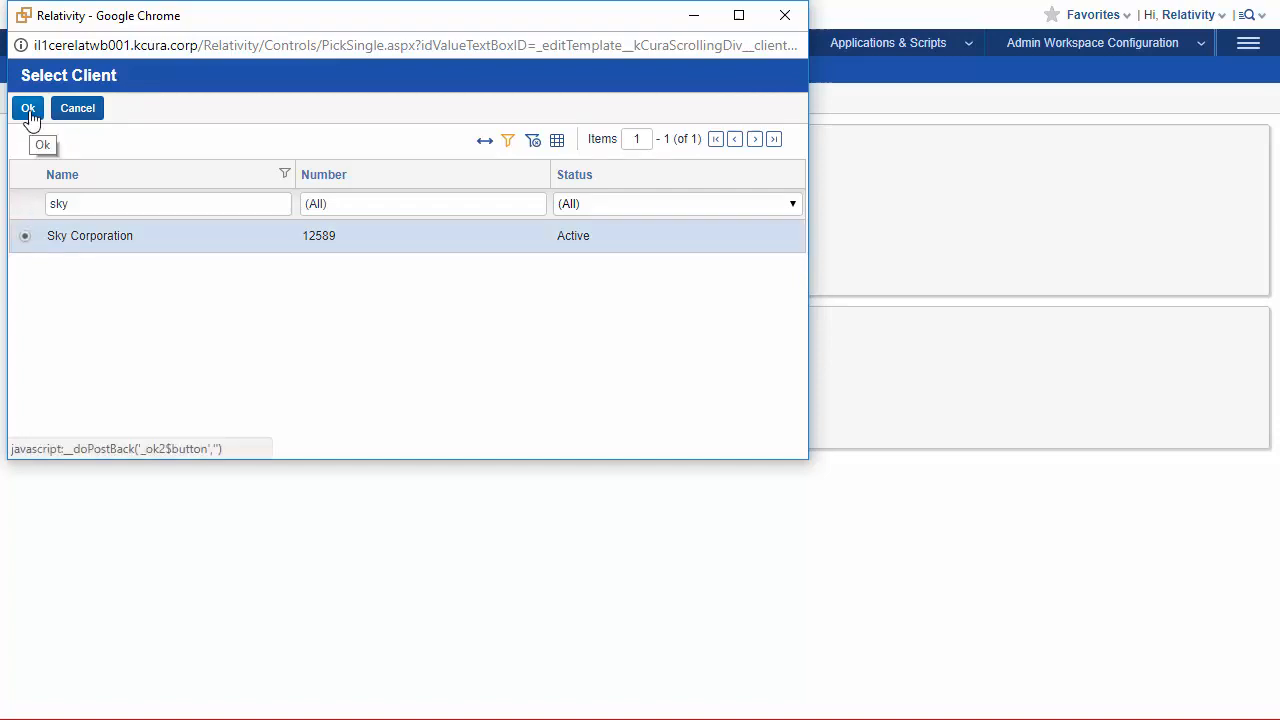
{"action": "left_click", "coordinate": [27, 108]}
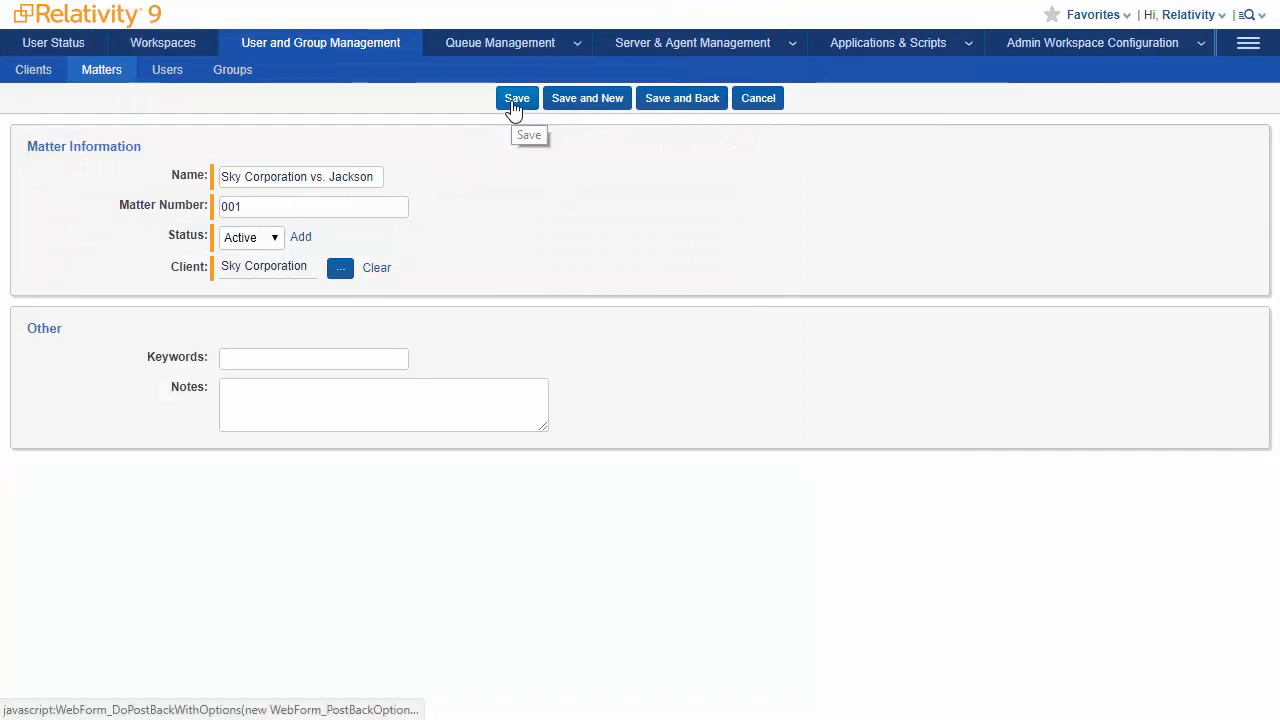
Save the Sky Corporation vs Jackson matter.
{"action": "left_click", "coordinate": [517, 98]}
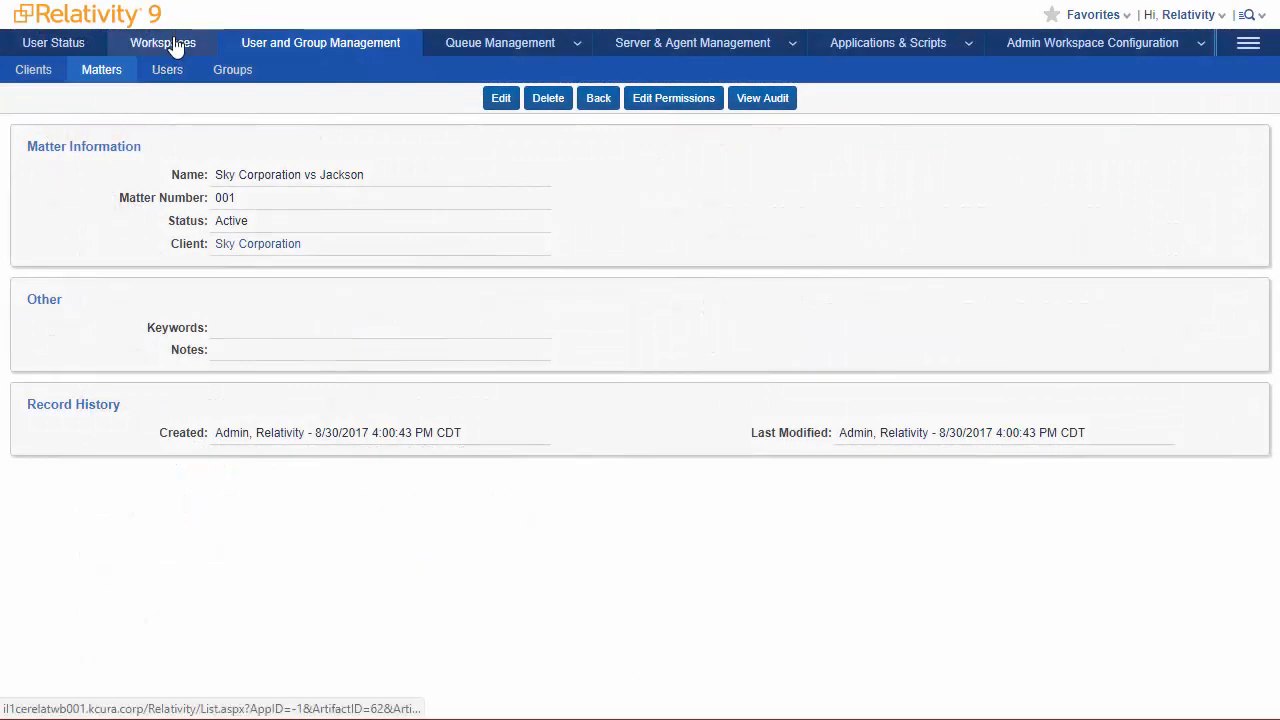
Begin a new workspace and name it Sky Corp vs Jackson.
{"action": "left_click", "coordinate": [162, 43]}
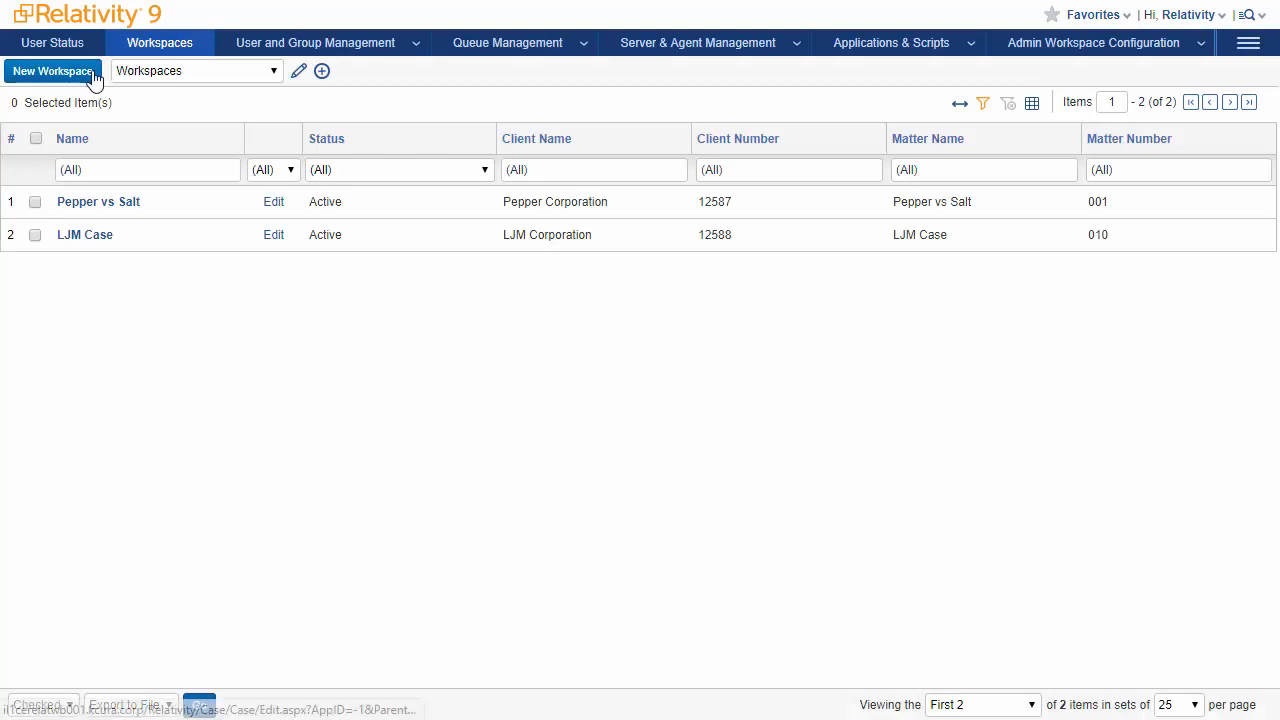
{"action": "left_click", "coordinate": [52, 70]}
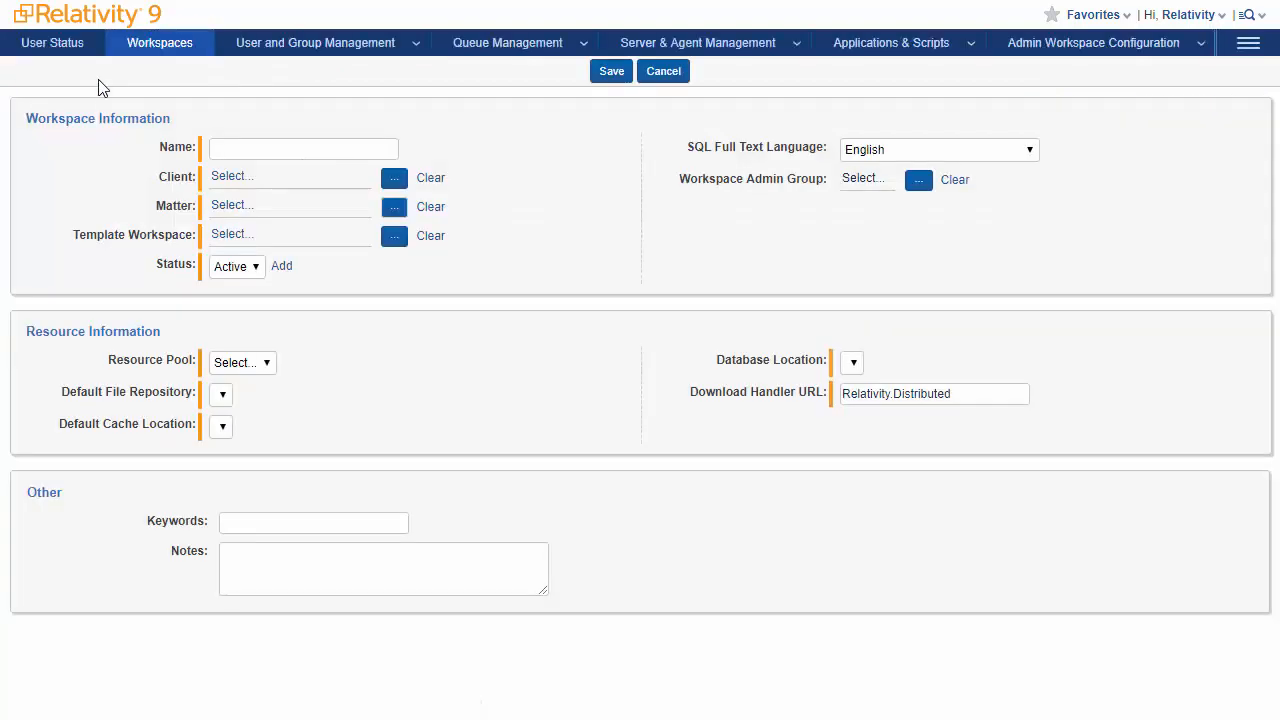
{"action": "mouse_move", "coordinate": [118, 137]}
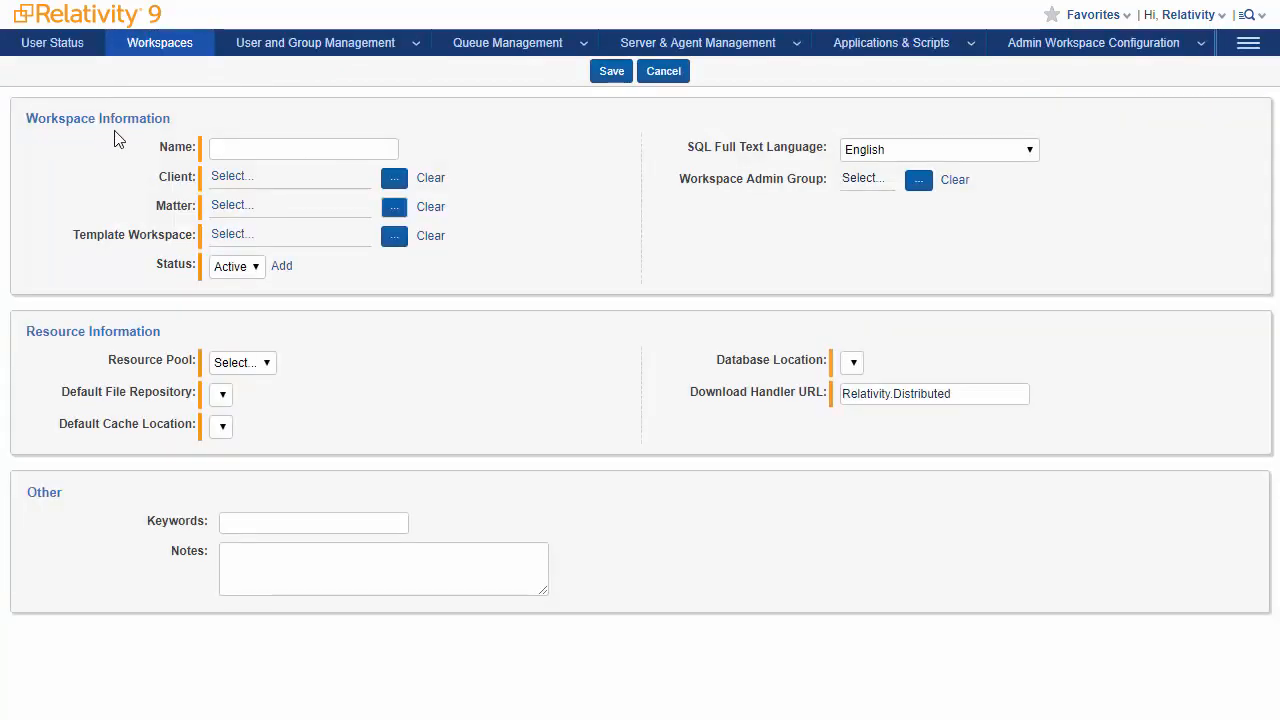
{"action": "left_click", "coordinate": [303, 147]}
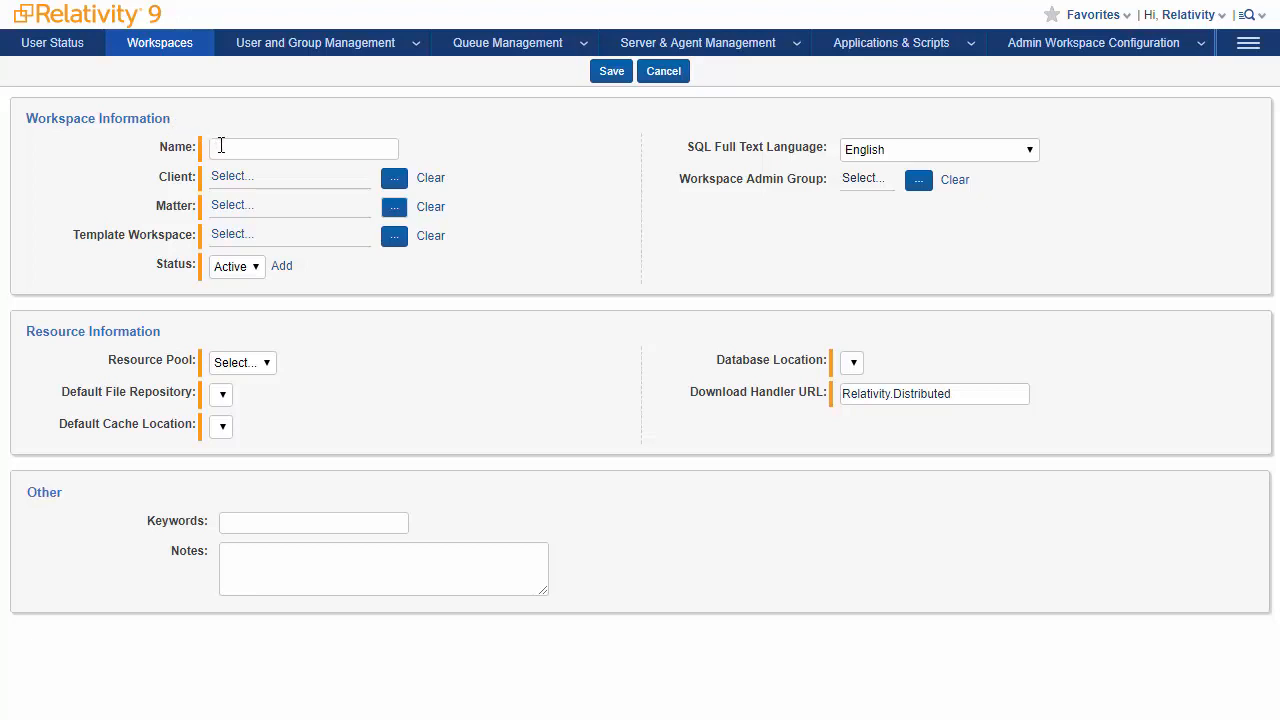
{"action": "left_click", "coordinate": [303, 148]}
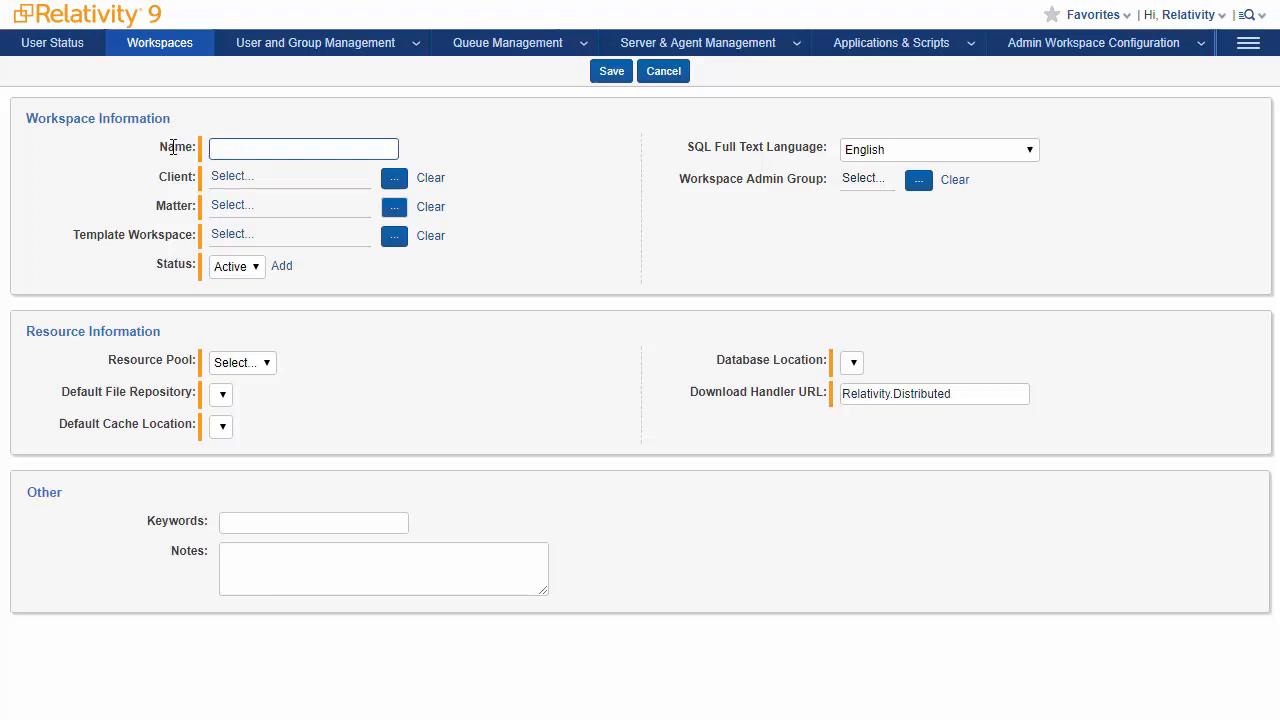
{"action": "type", "text": "Sky"}
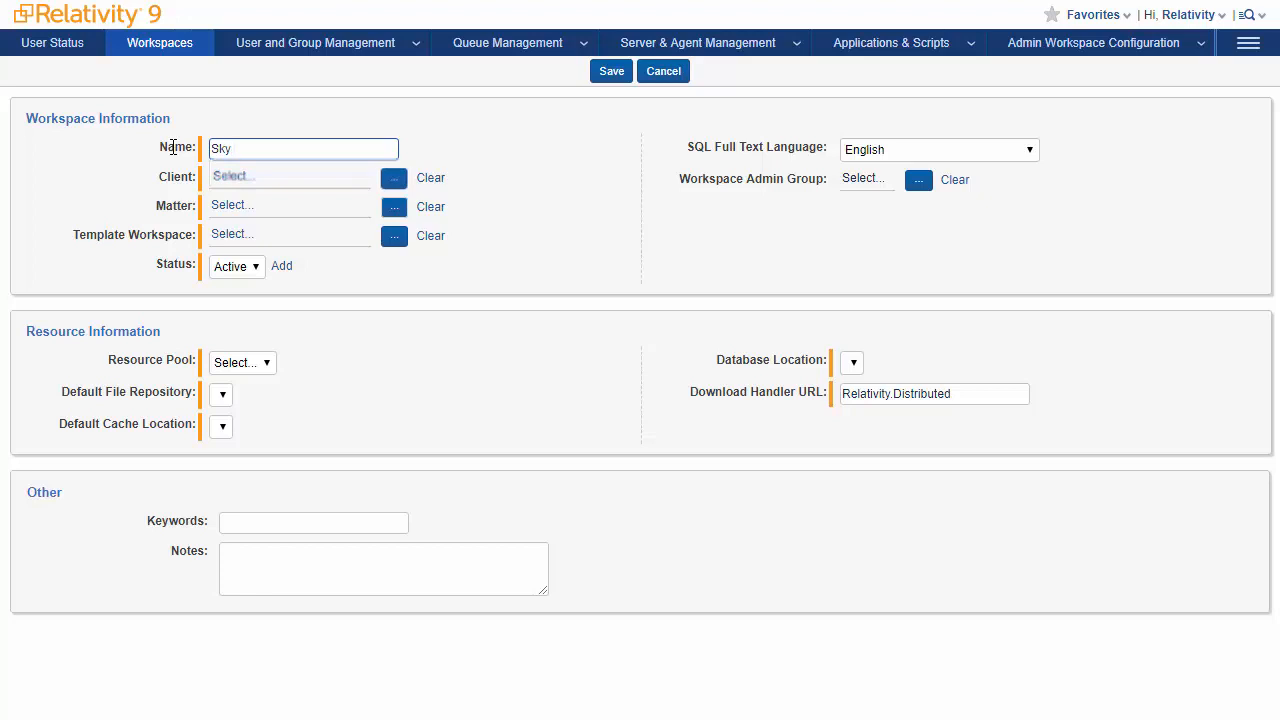
{"action": "type", "text": "Corp"}
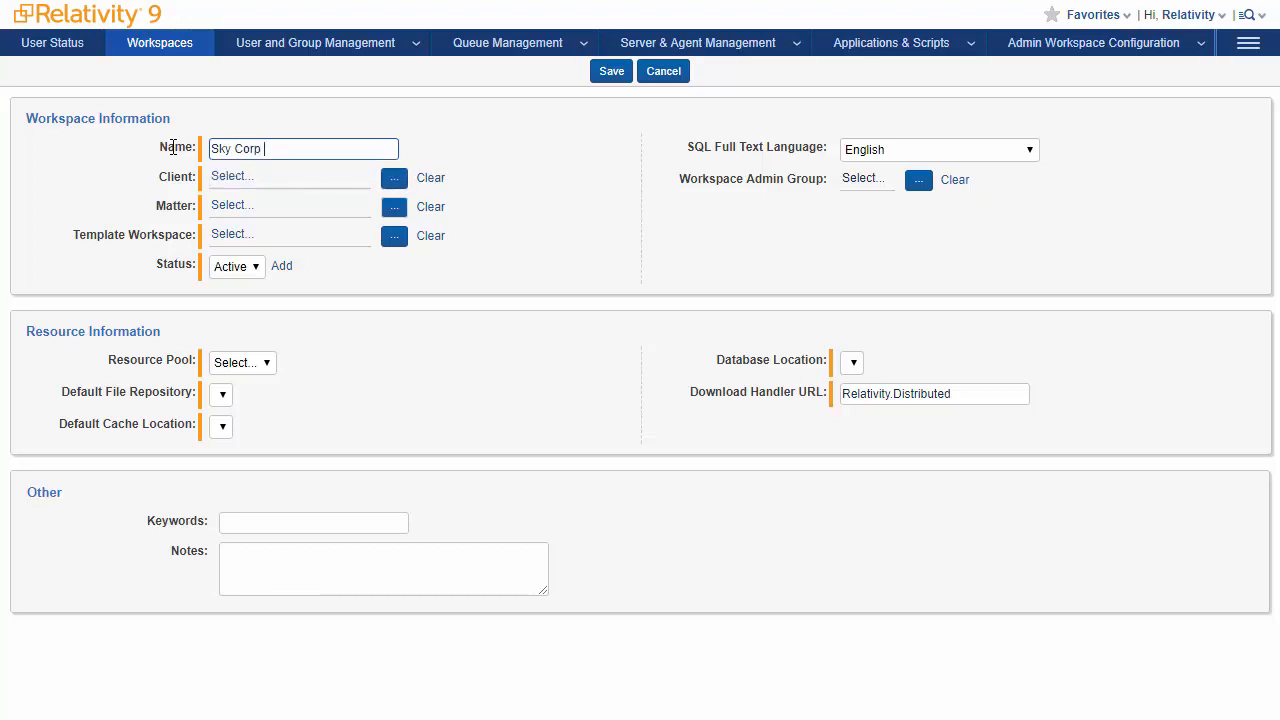
{"action": "type", "text": "vs Ja"}
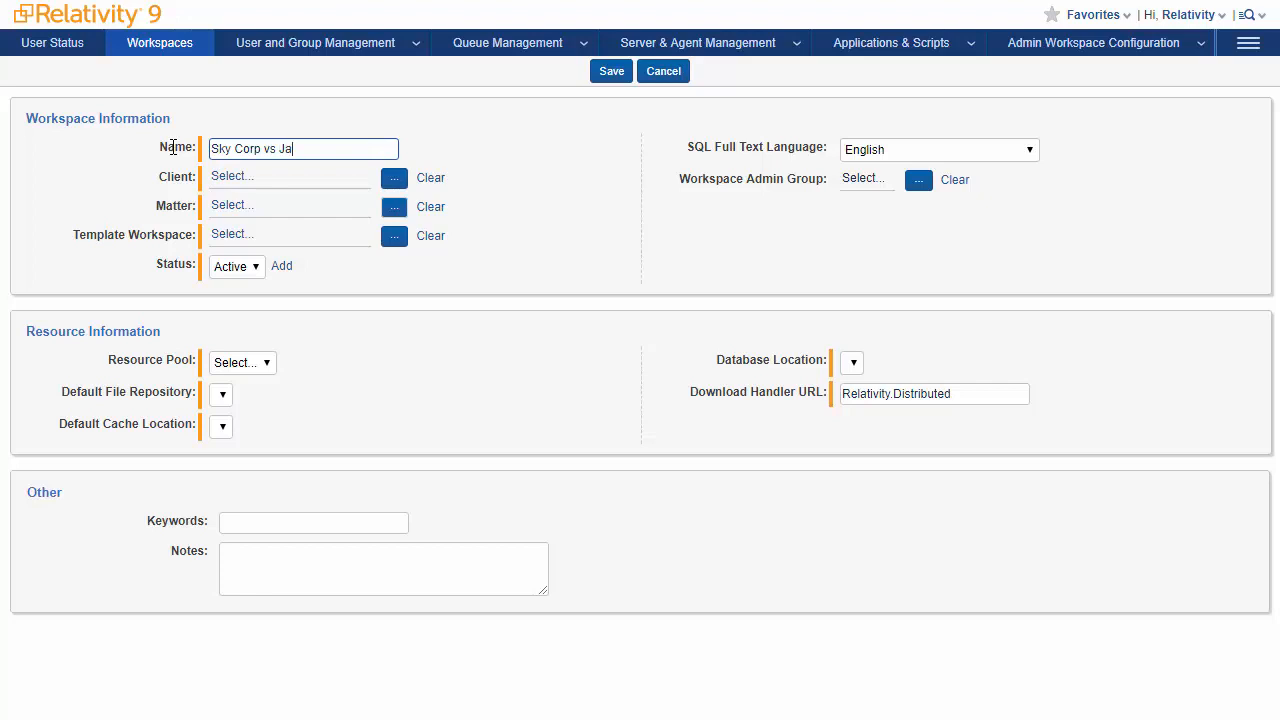
{"action": "type", "text": "ckson"}
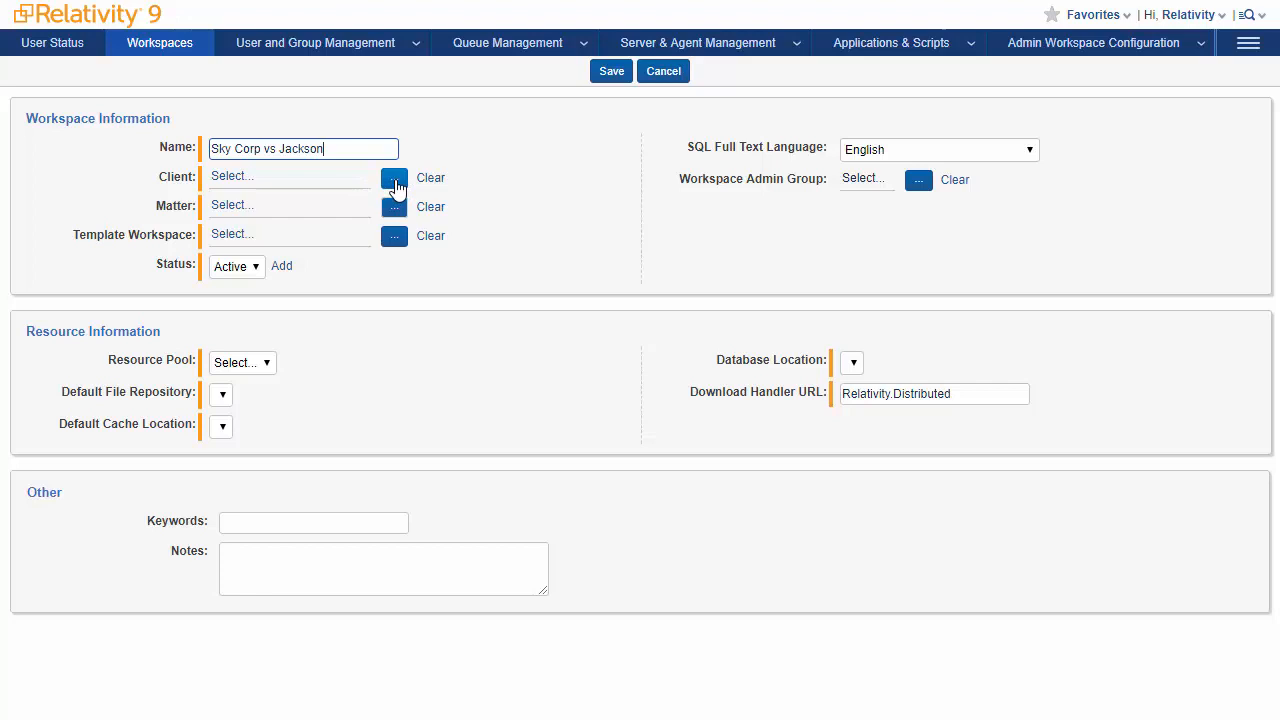
Set Sky Corporation as the workspace's client.
{"action": "left_click", "coordinate": [394, 179]}
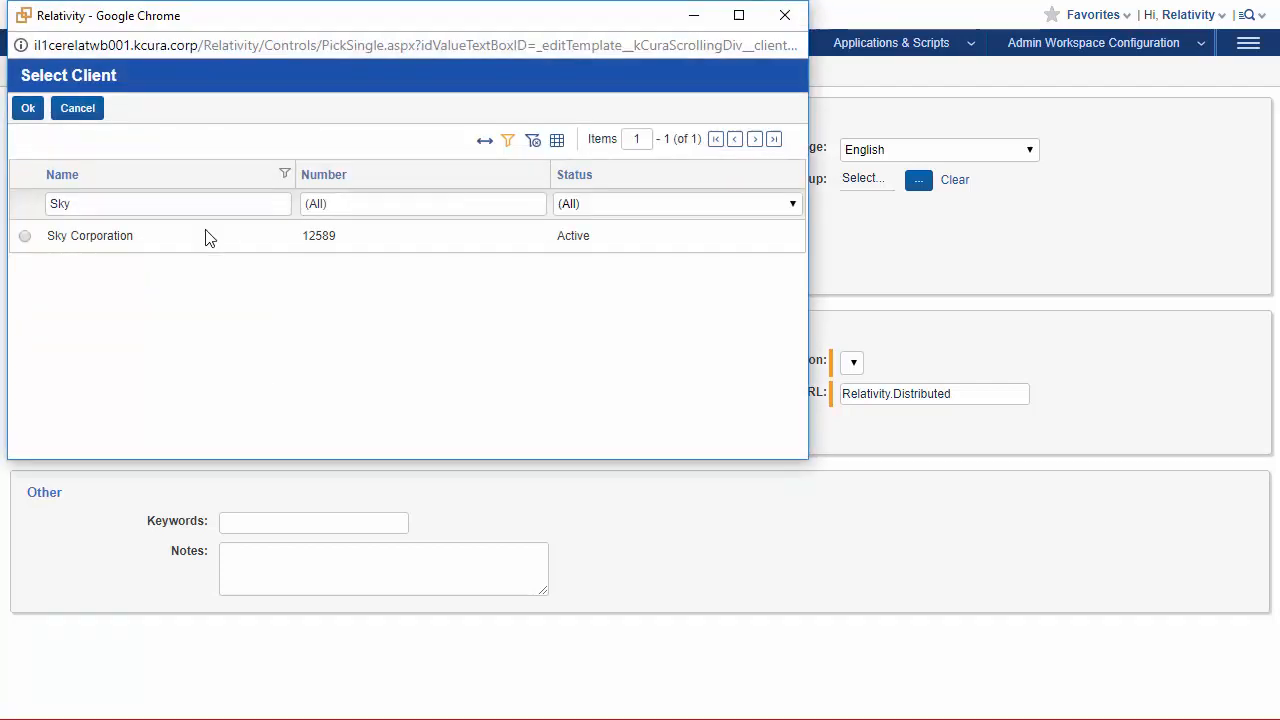
{"action": "left_click", "coordinate": [25, 236]}
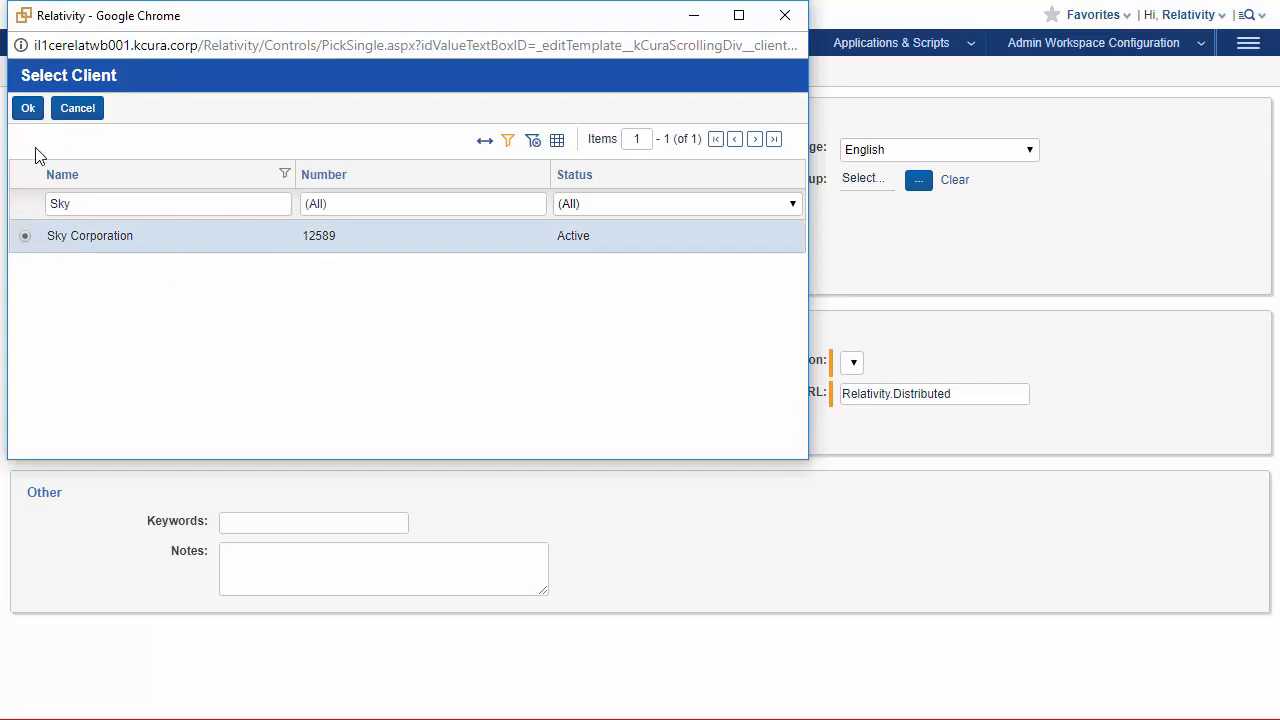
{"action": "left_click", "coordinate": [27, 108]}
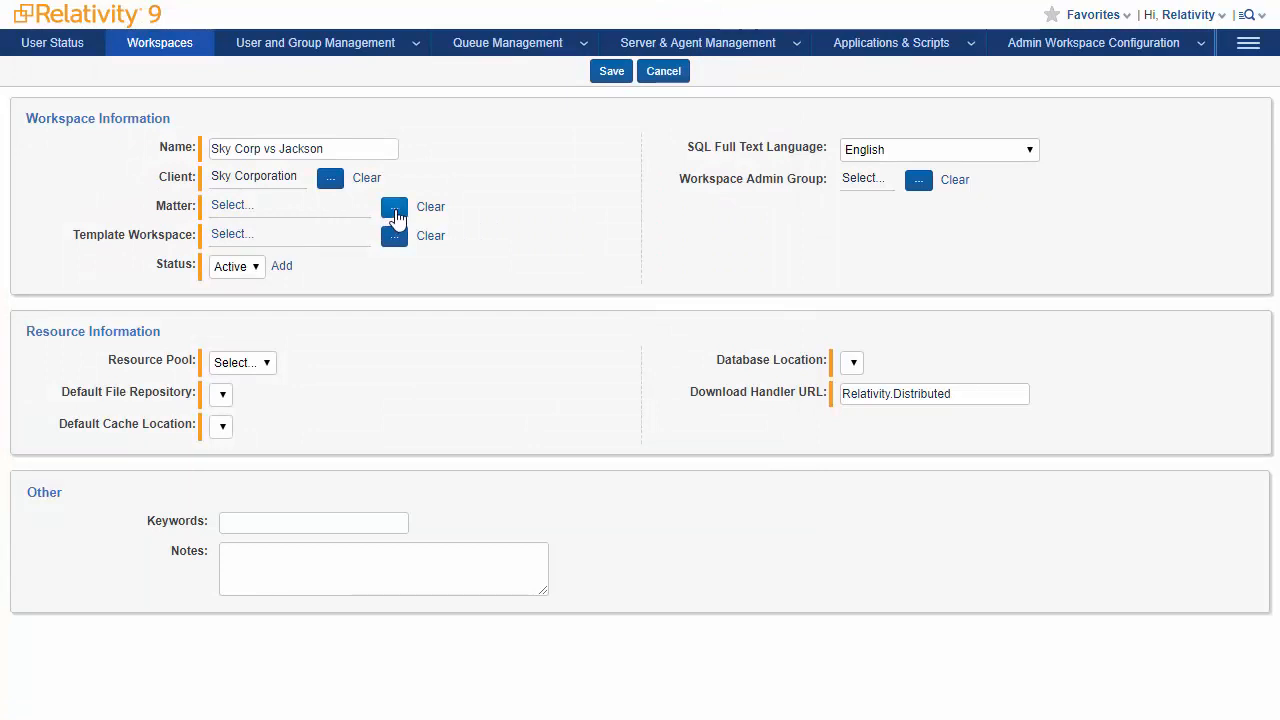
Set Sky Corporation vs Jackson as the workspace's matter.
{"action": "left_click", "coordinate": [394, 207]}
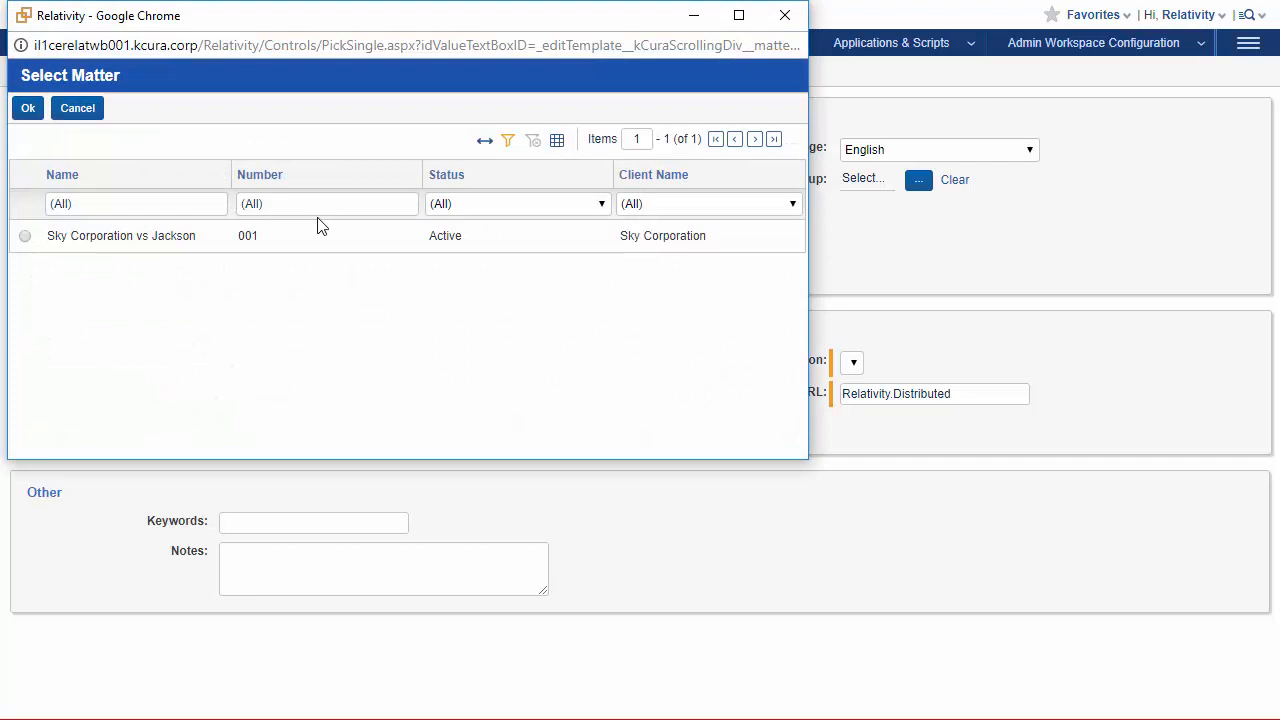
{"action": "left_click", "coordinate": [25, 236]}
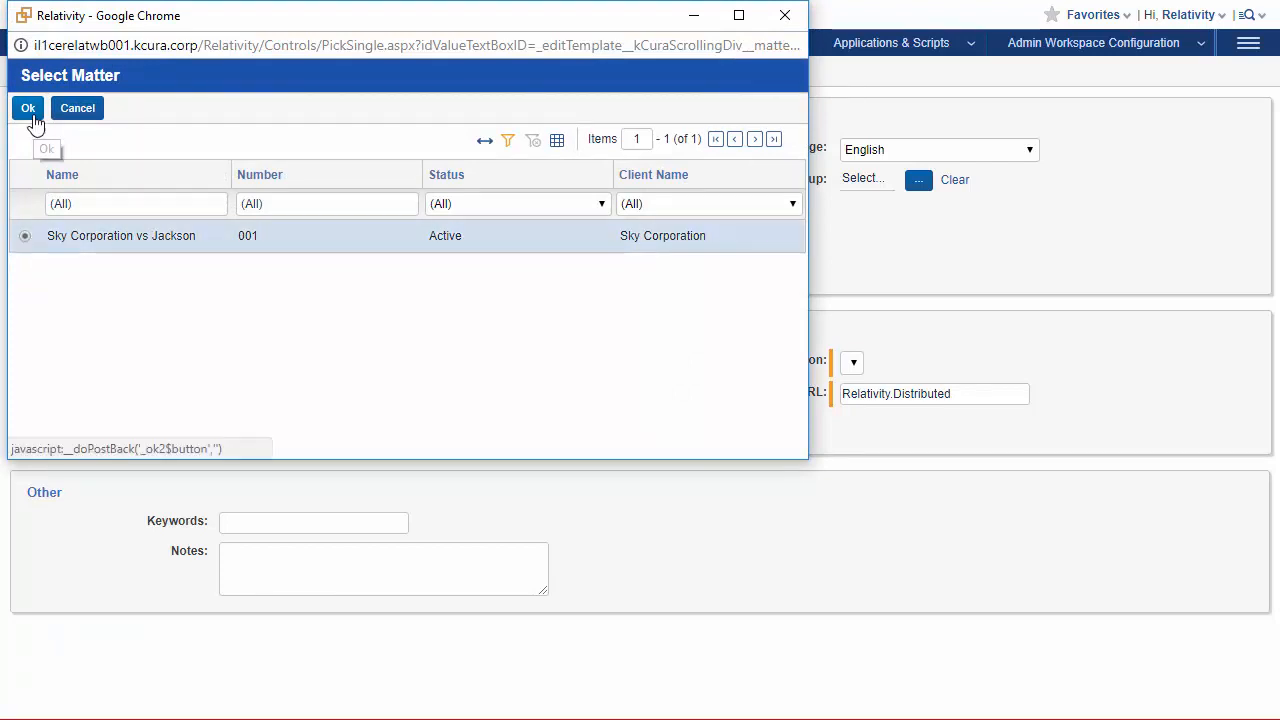
{"action": "left_click", "coordinate": [28, 108]}
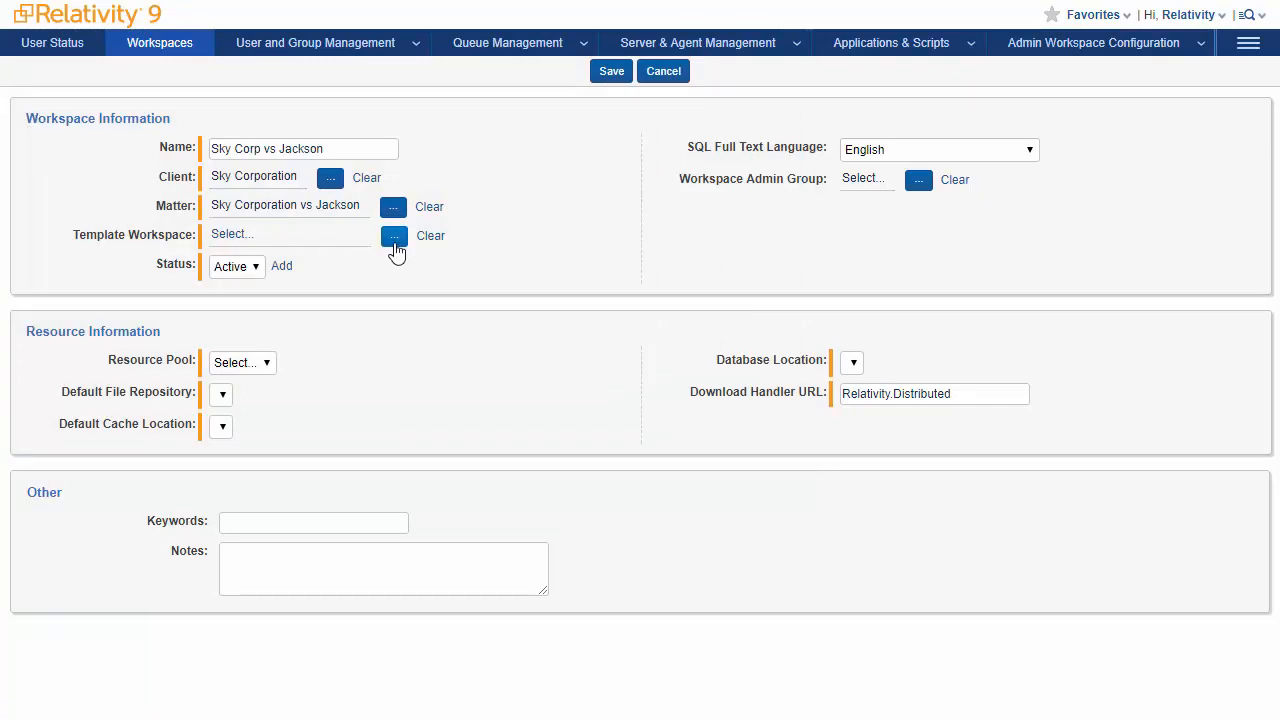
{"action": "left_click", "coordinate": [393, 235]}
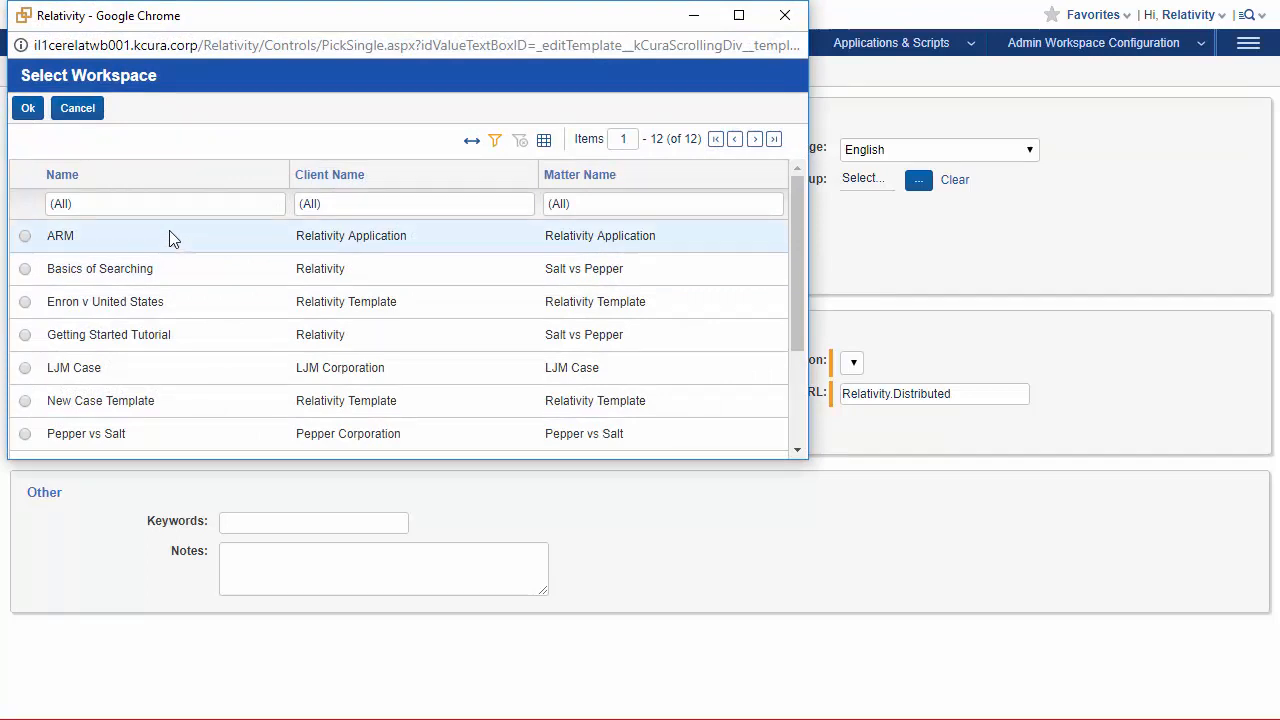
Filter templates by 'start' and choose Starter Template as the template workspace.
{"action": "type", "text": "s"}
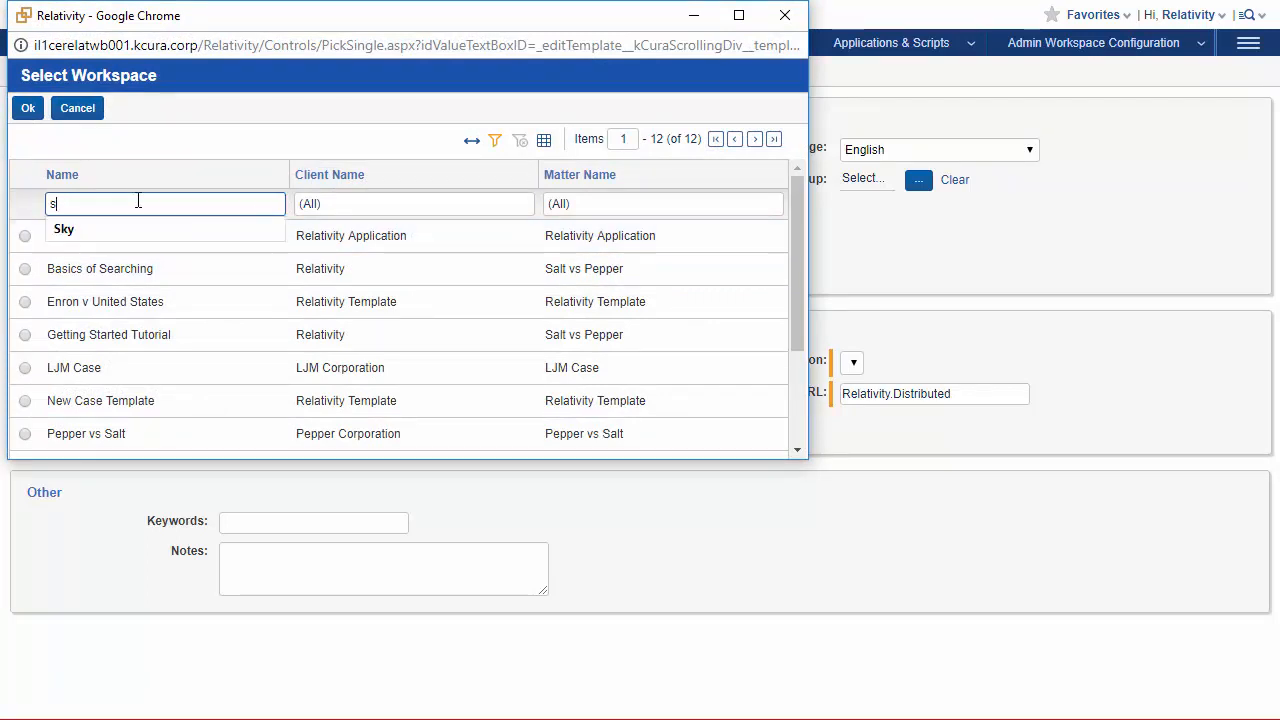
{"action": "type", "text": "tarter"}
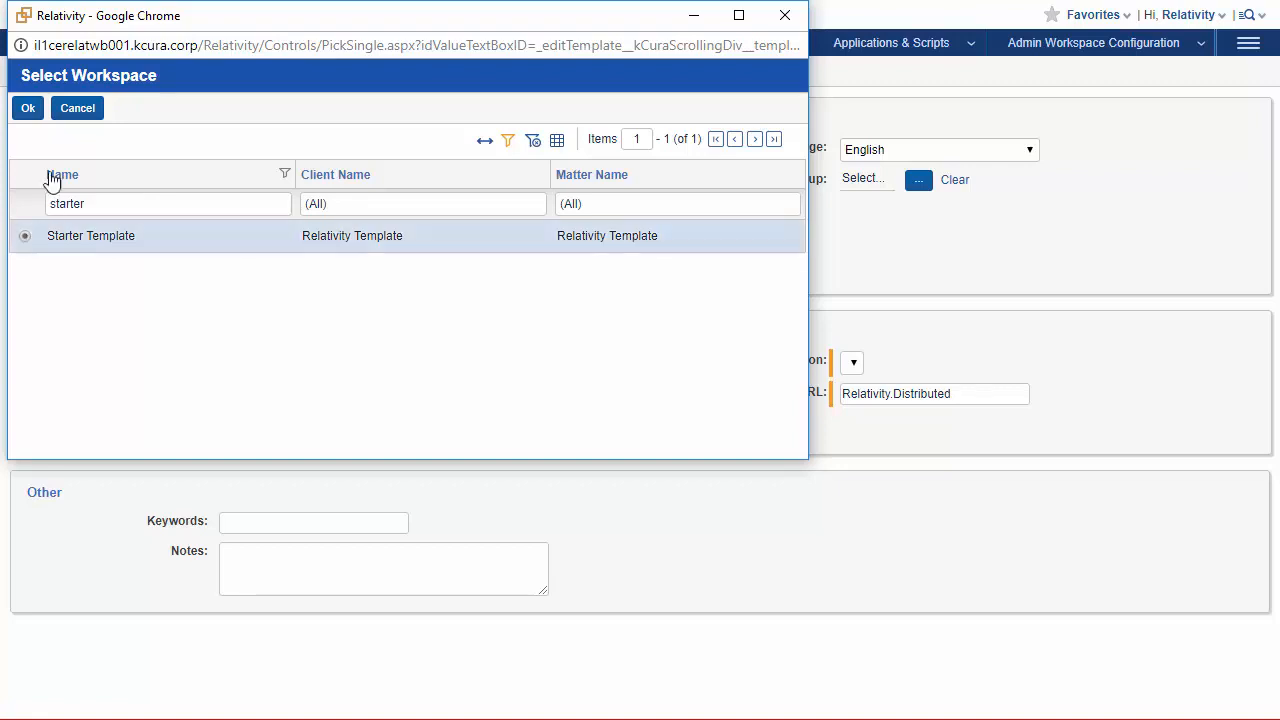
{"action": "left_click", "coordinate": [27, 108]}
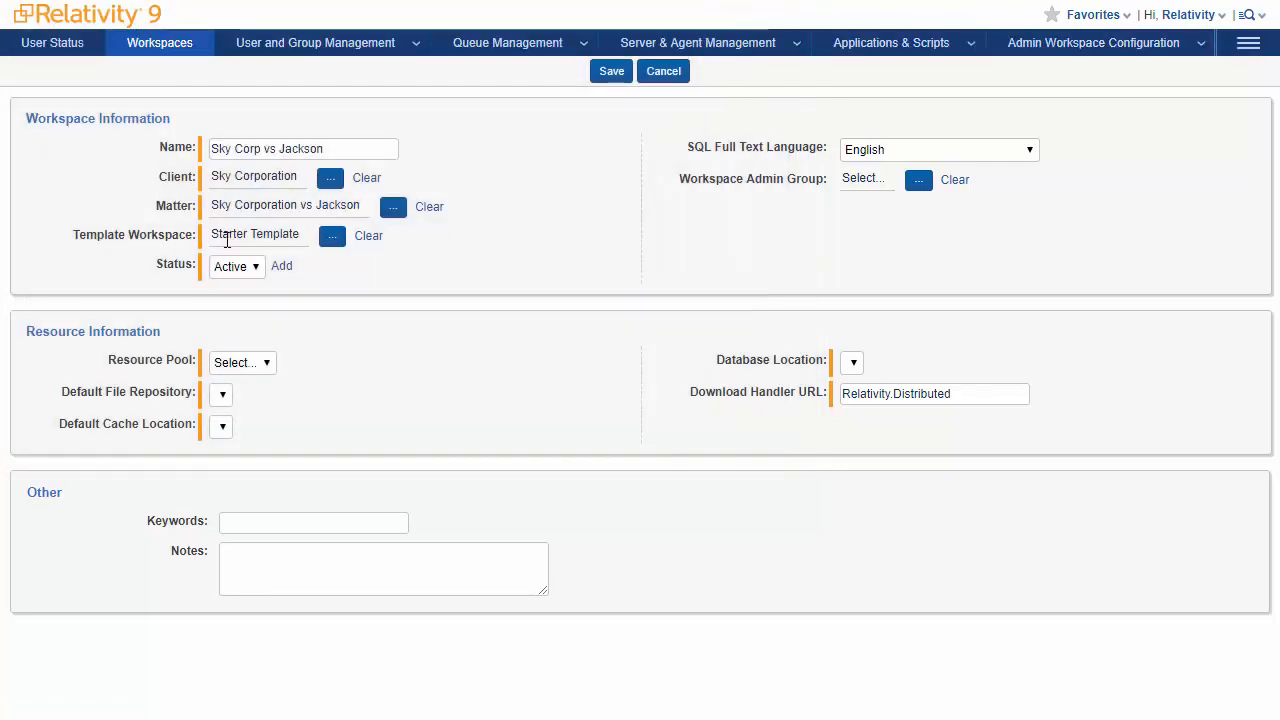
{"action": "left_click", "coordinate": [237, 266]}
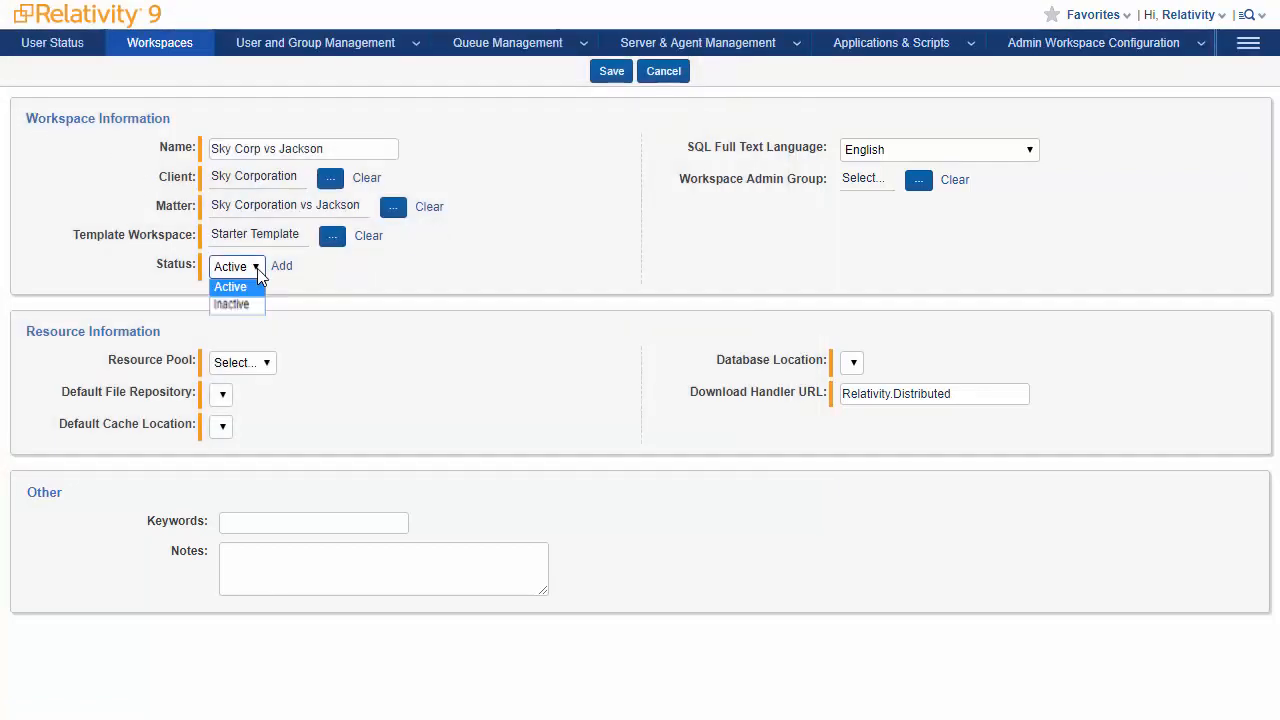
{"action": "left_click", "coordinate": [230, 287]}
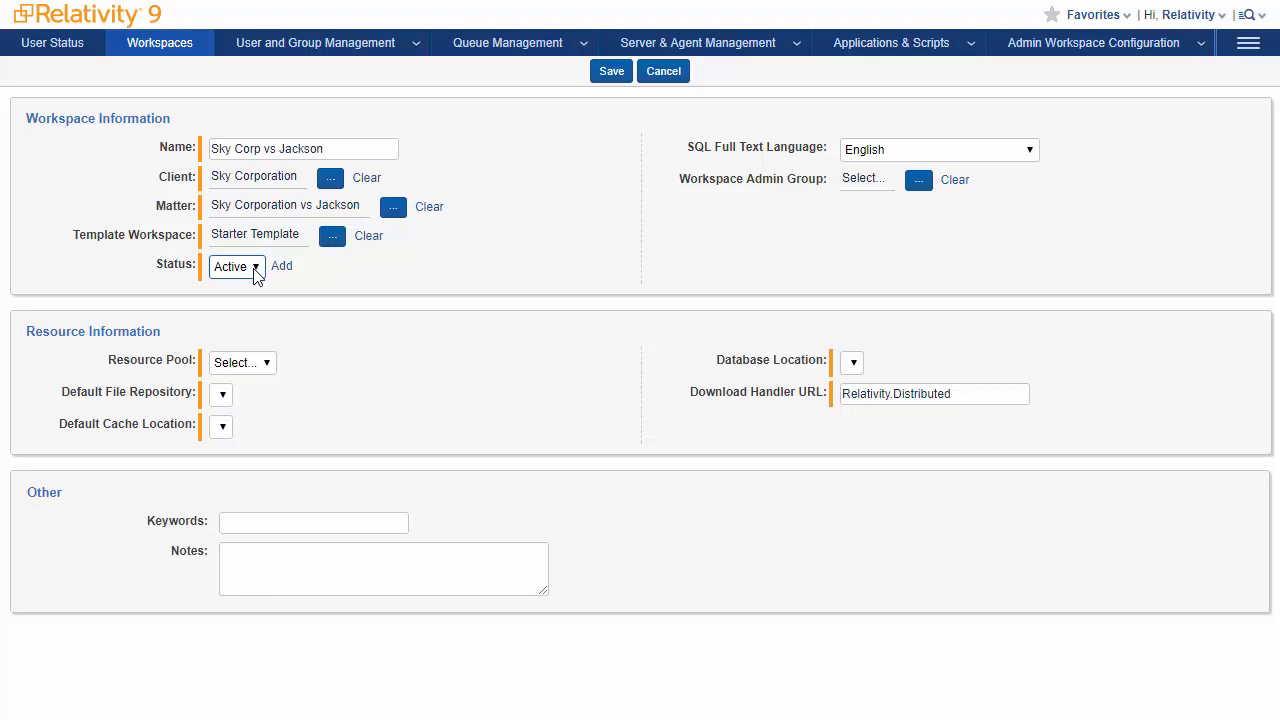
{"action": "mouse_move", "coordinate": [353, 303]}
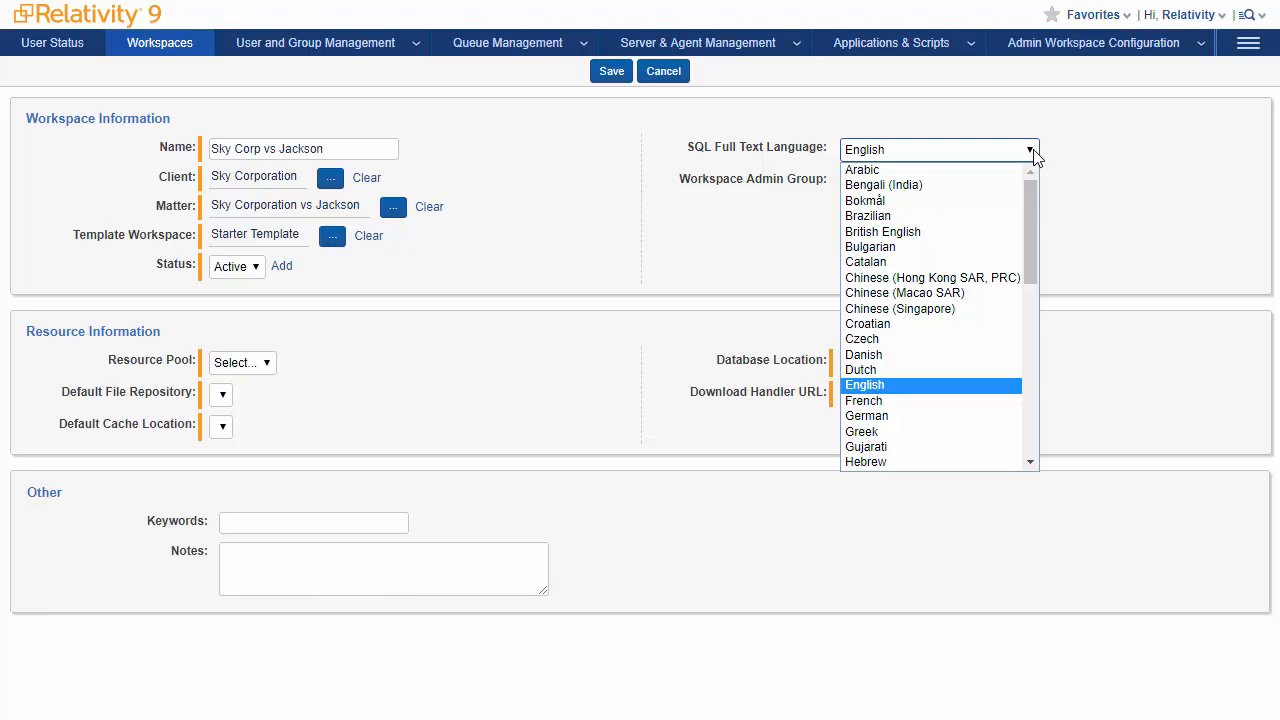
{"action": "left_click", "coordinate": [864, 385]}
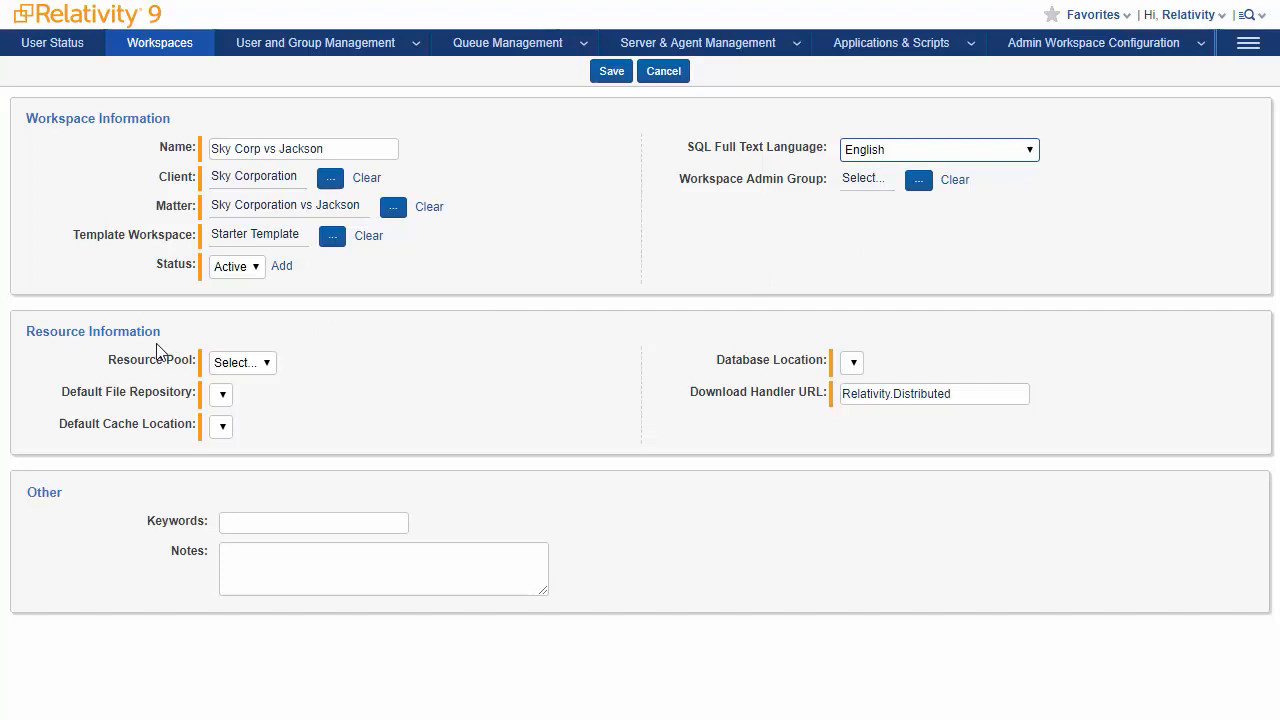
Choose the Default resource pool, the shared Files repository and Default Cache Location.
{"action": "left_click", "coordinate": [242, 362]}
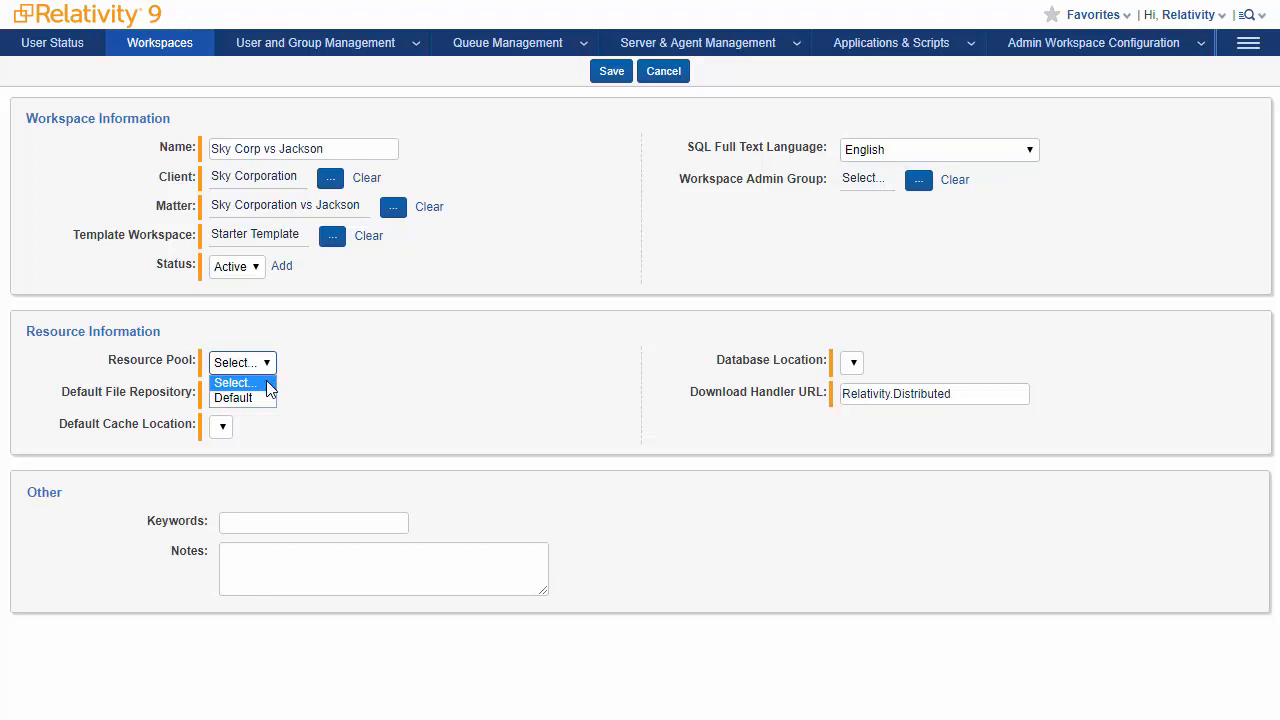
{"action": "left_click", "coordinate": [233, 397]}
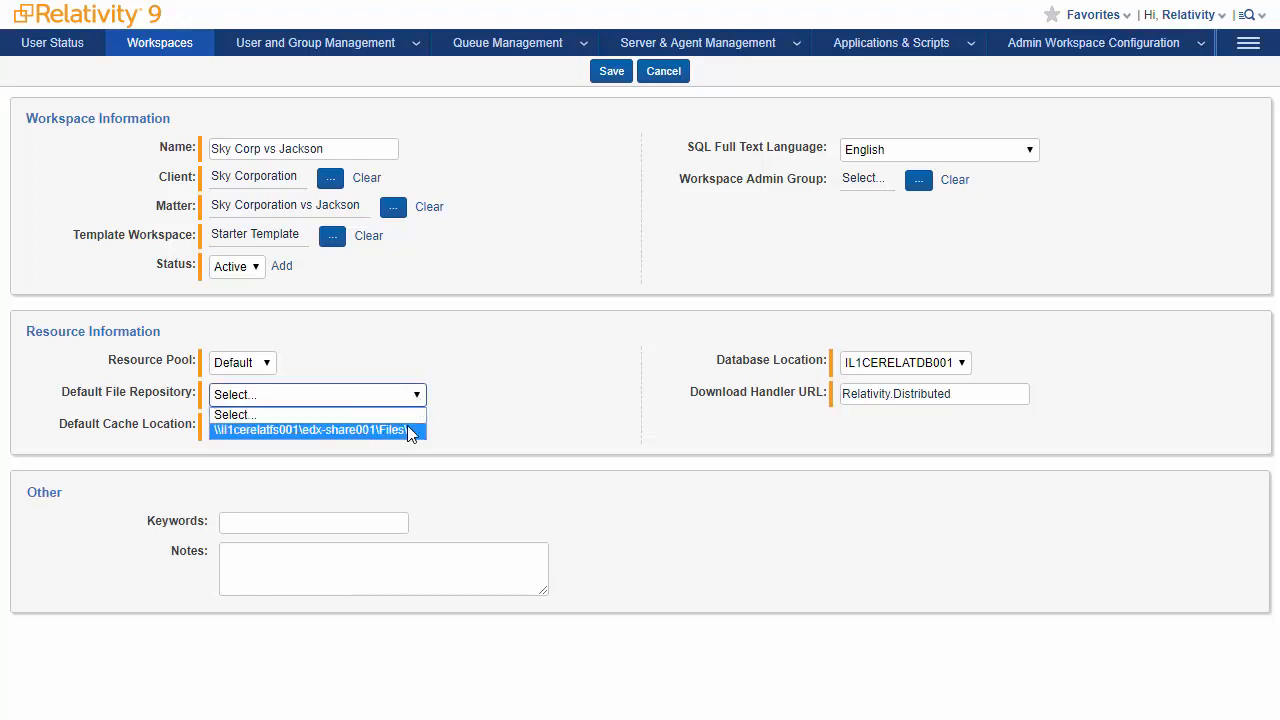
{"action": "left_click", "coordinate": [310, 429]}
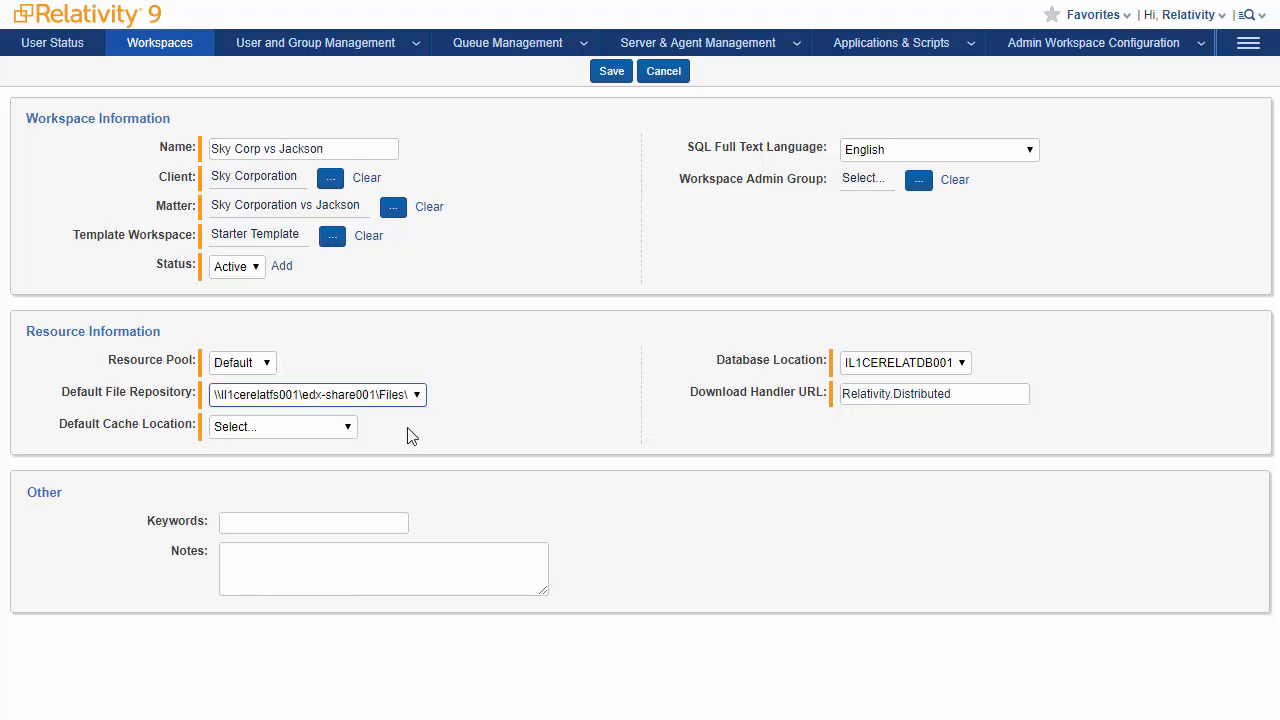
{"action": "left_click", "coordinate": [282, 426]}
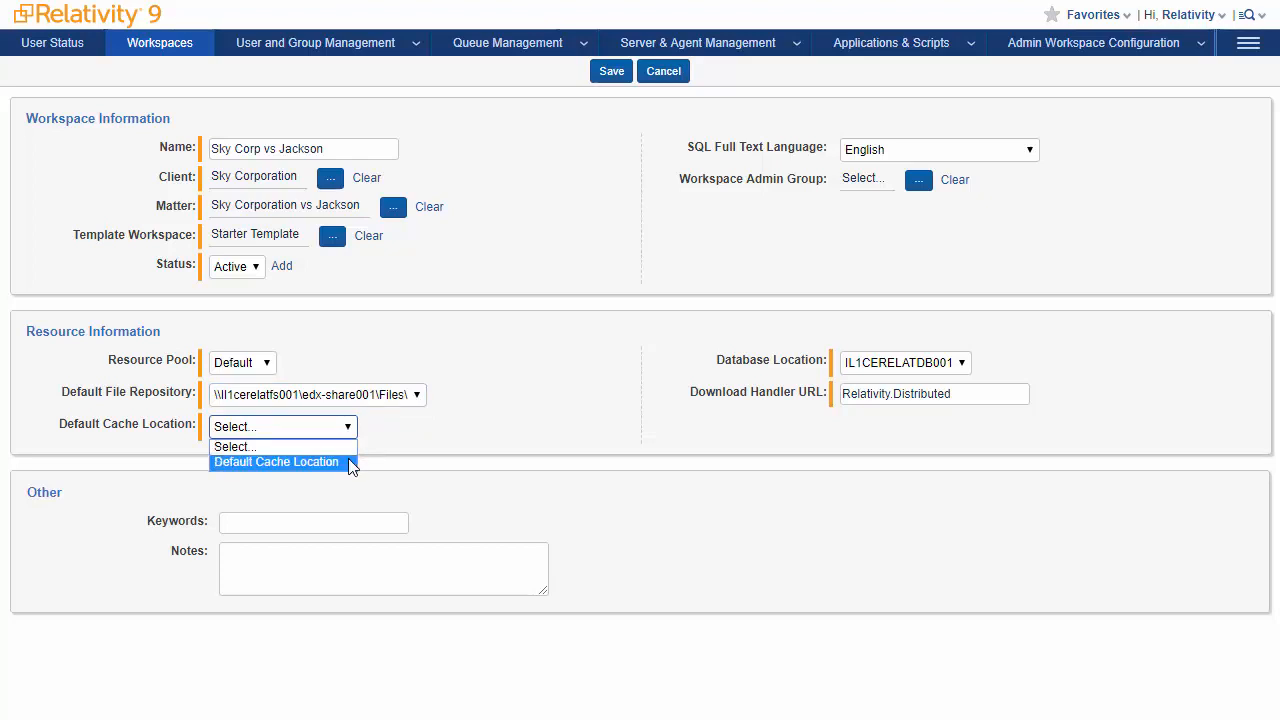
{"action": "left_click", "coordinate": [276, 461]}
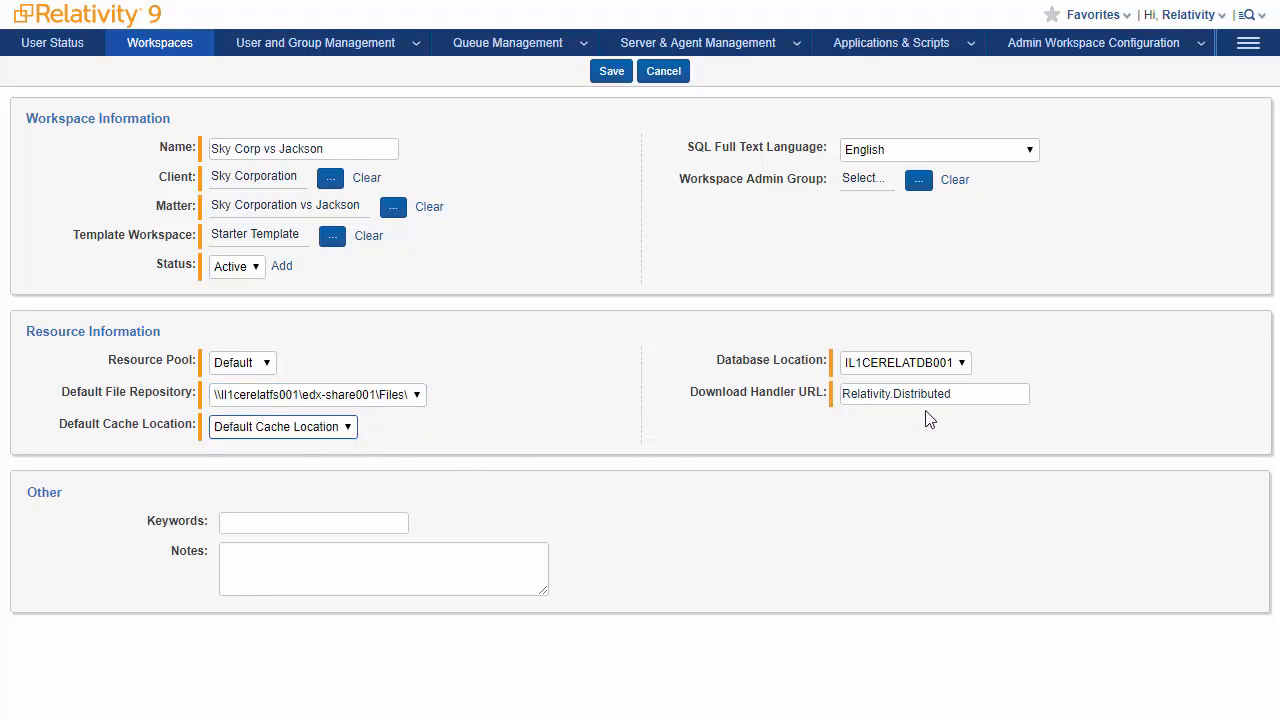
{"action": "mouse_move", "coordinate": [847, 431]}
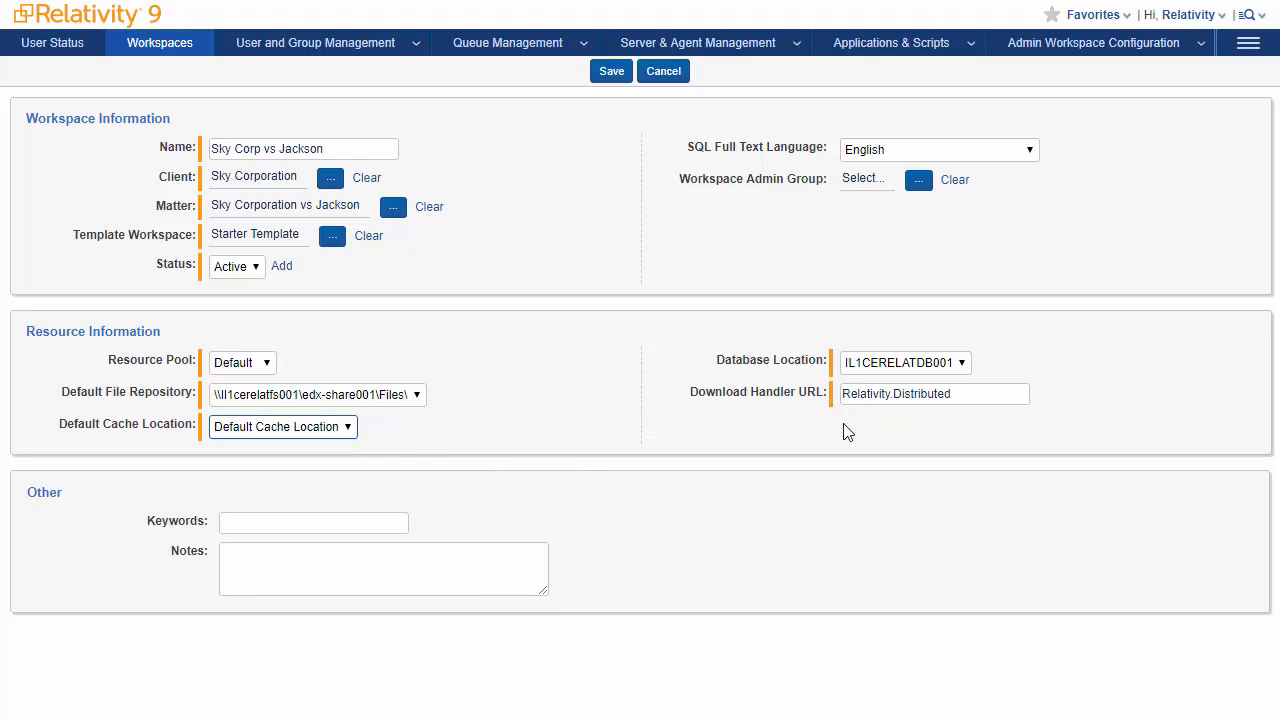
{"action": "mouse_move", "coordinate": [826, 423]}
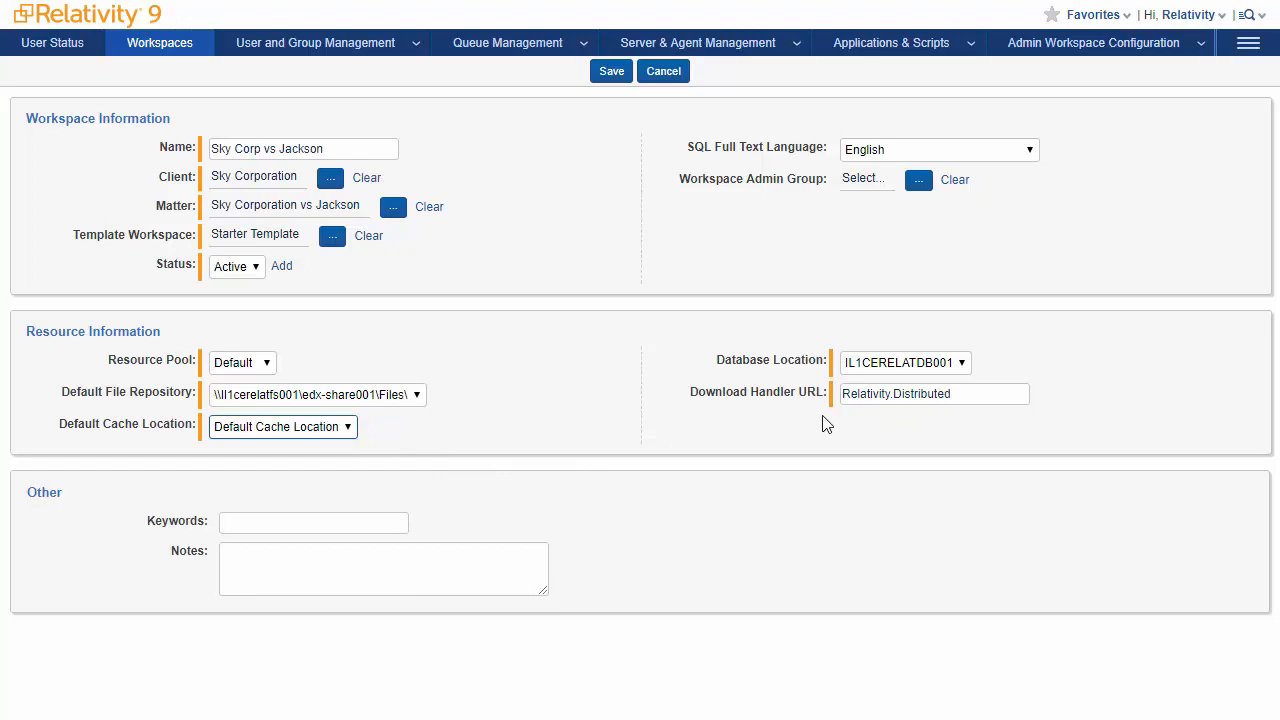
{"action": "mouse_move", "coordinate": [603, 101]}
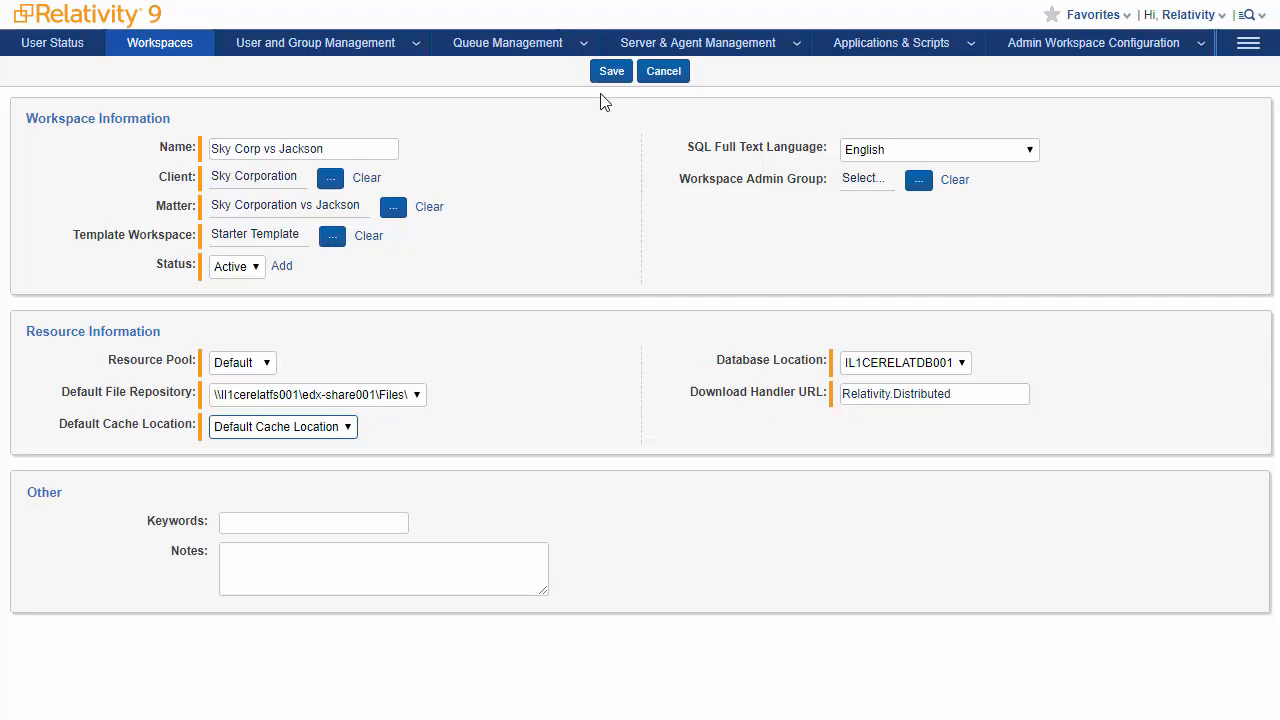
Save the Sky Corp vs Jackson workspace and open it from the list.
{"action": "left_click", "coordinate": [611, 70]}
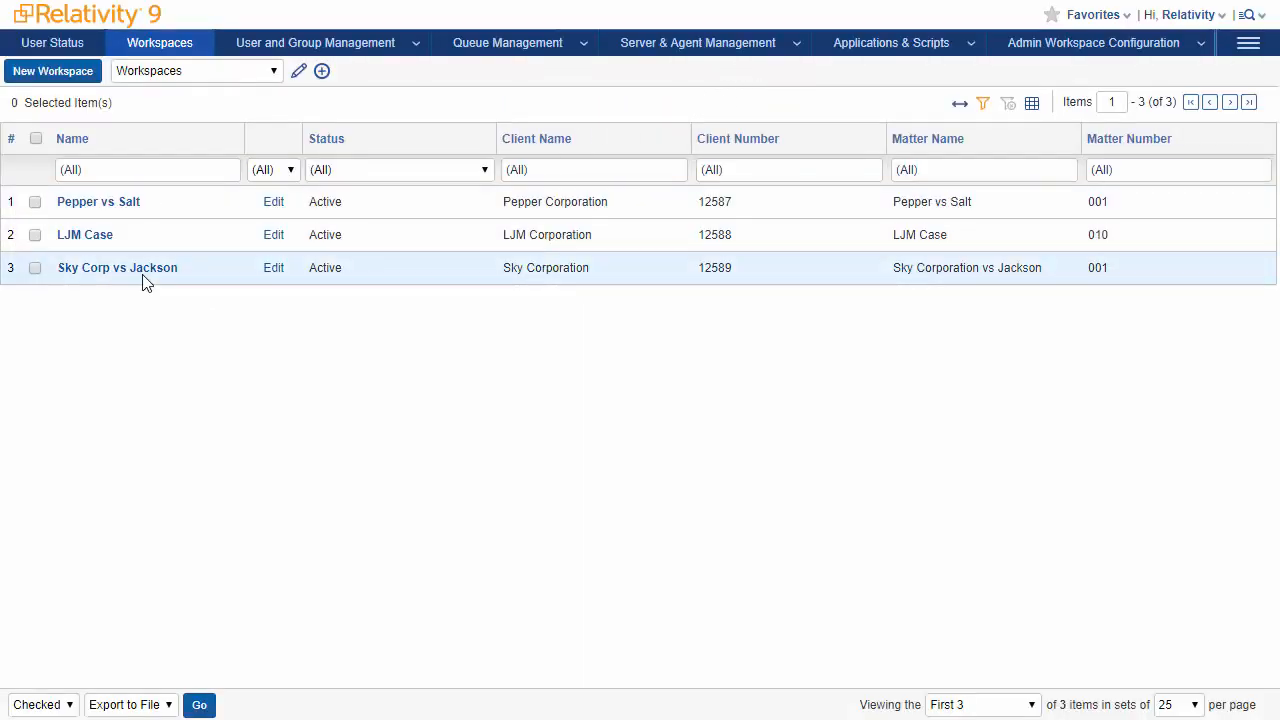
{"action": "left_click", "coordinate": [117, 267]}
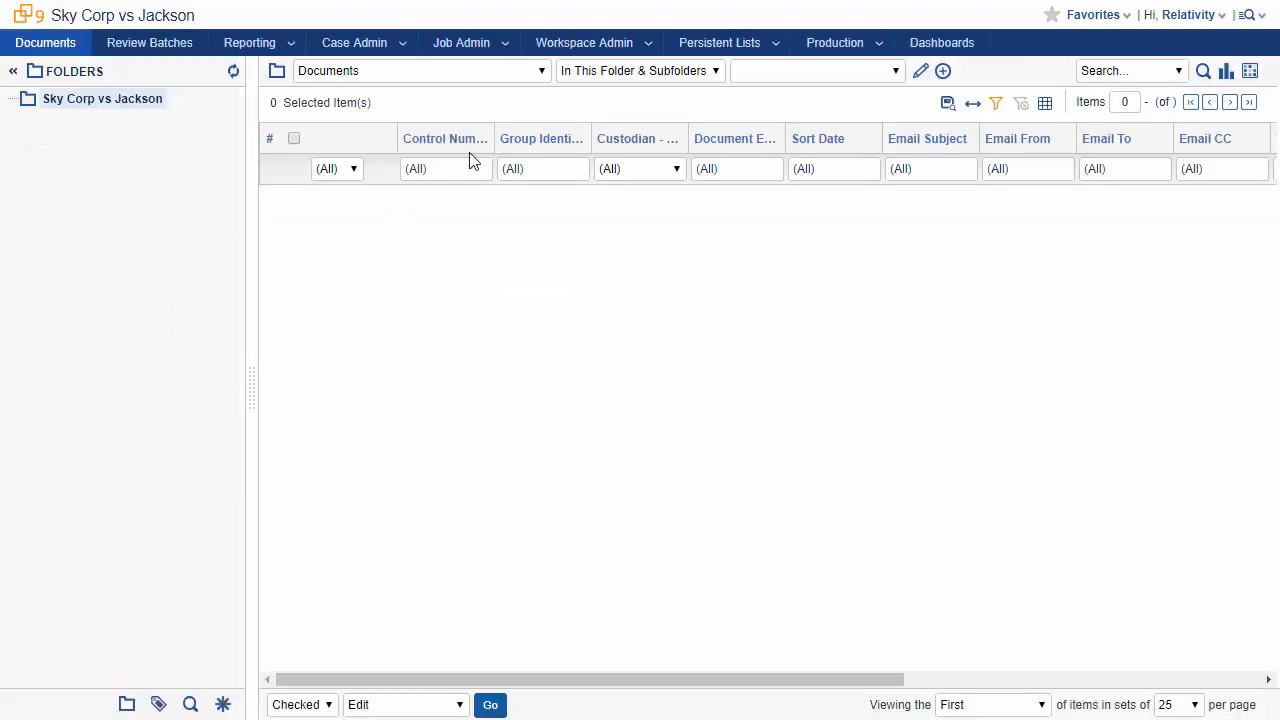
Show the Sky Corp vs Jackson workspace details via Workspace Admin > Workspace Details.
{"action": "left_click", "coordinate": [584, 42]}
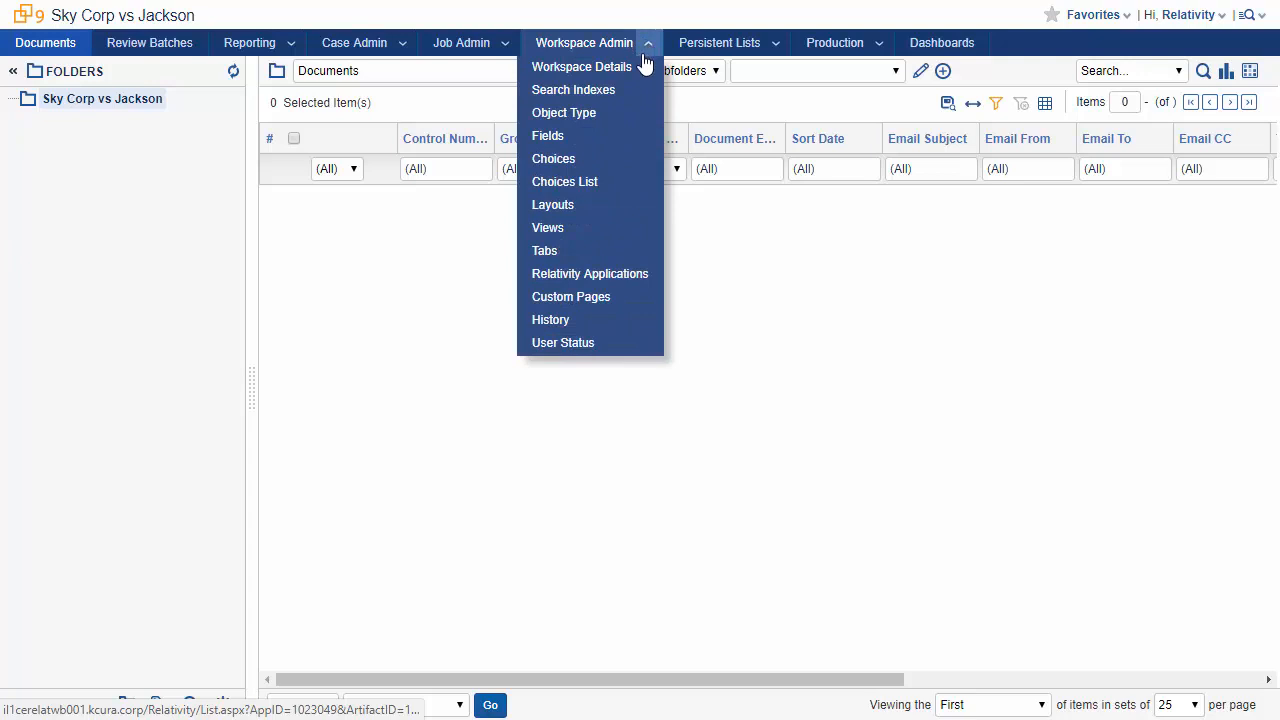
{"action": "left_click", "coordinate": [580, 66]}
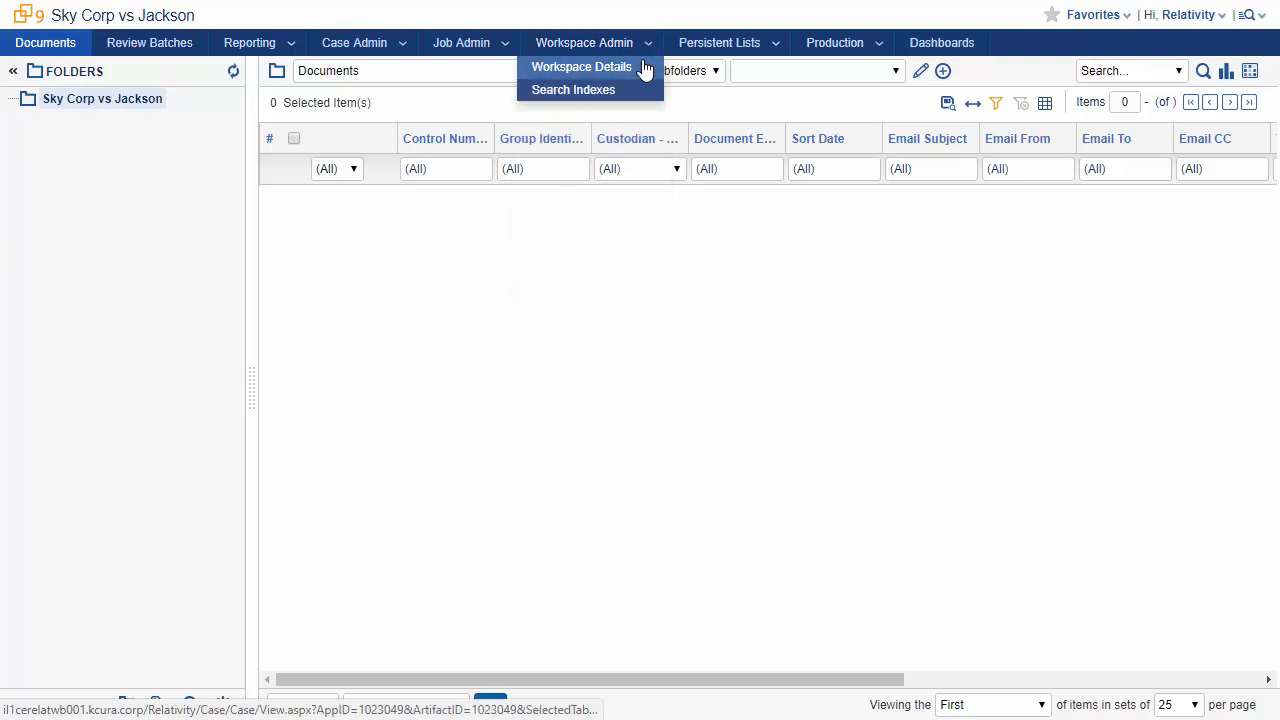
{"action": "left_click", "coordinate": [581, 66]}
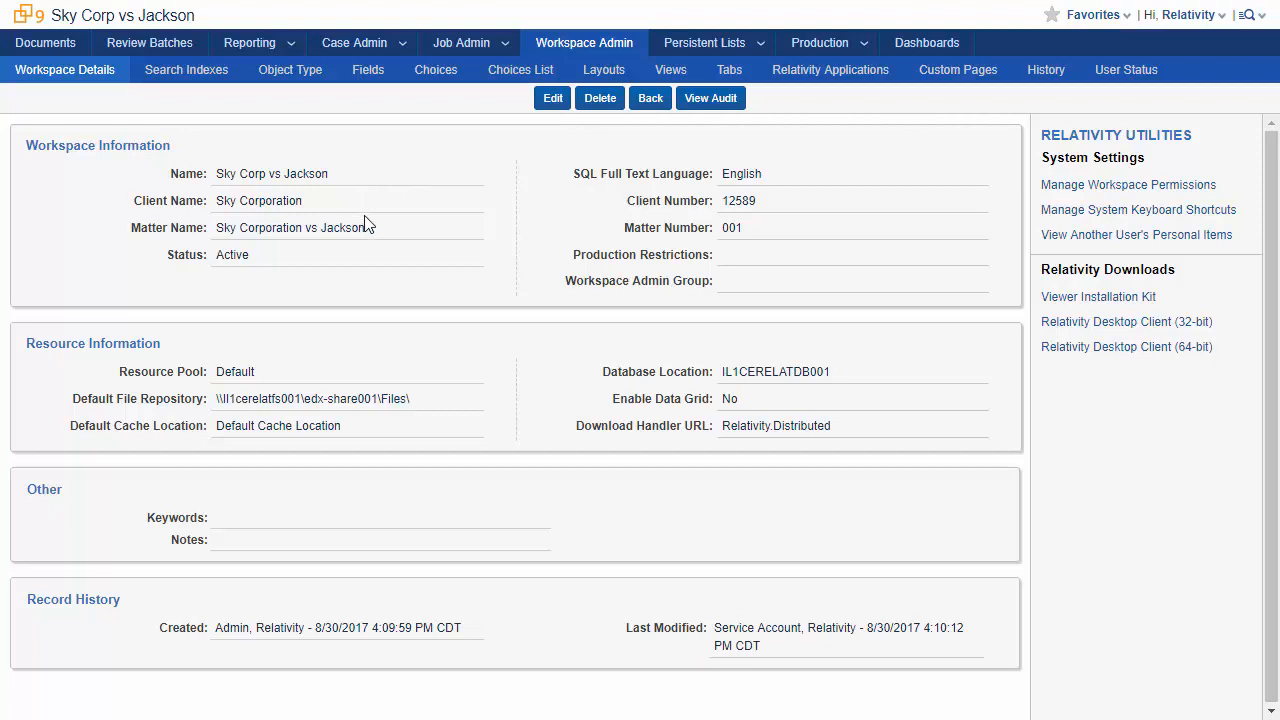
{"action": "mouse_move", "coordinate": [381, 240]}
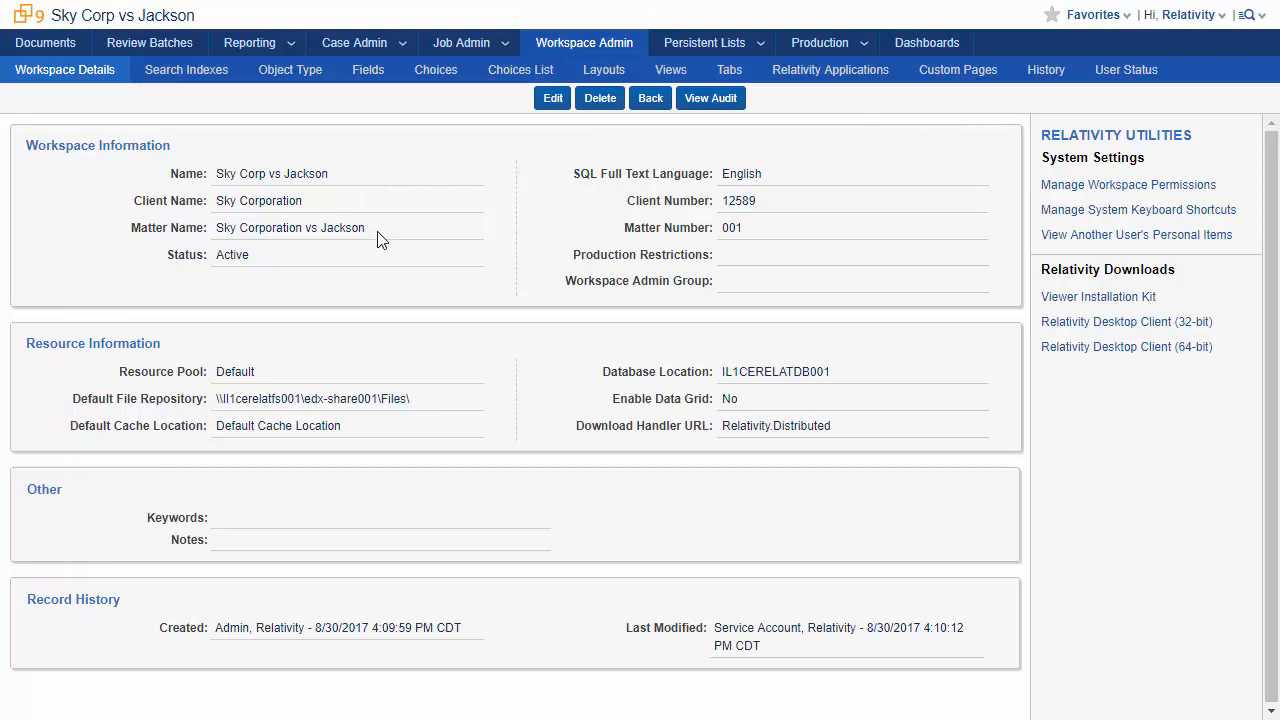
{"action": "mouse_move", "coordinate": [938, 33]}
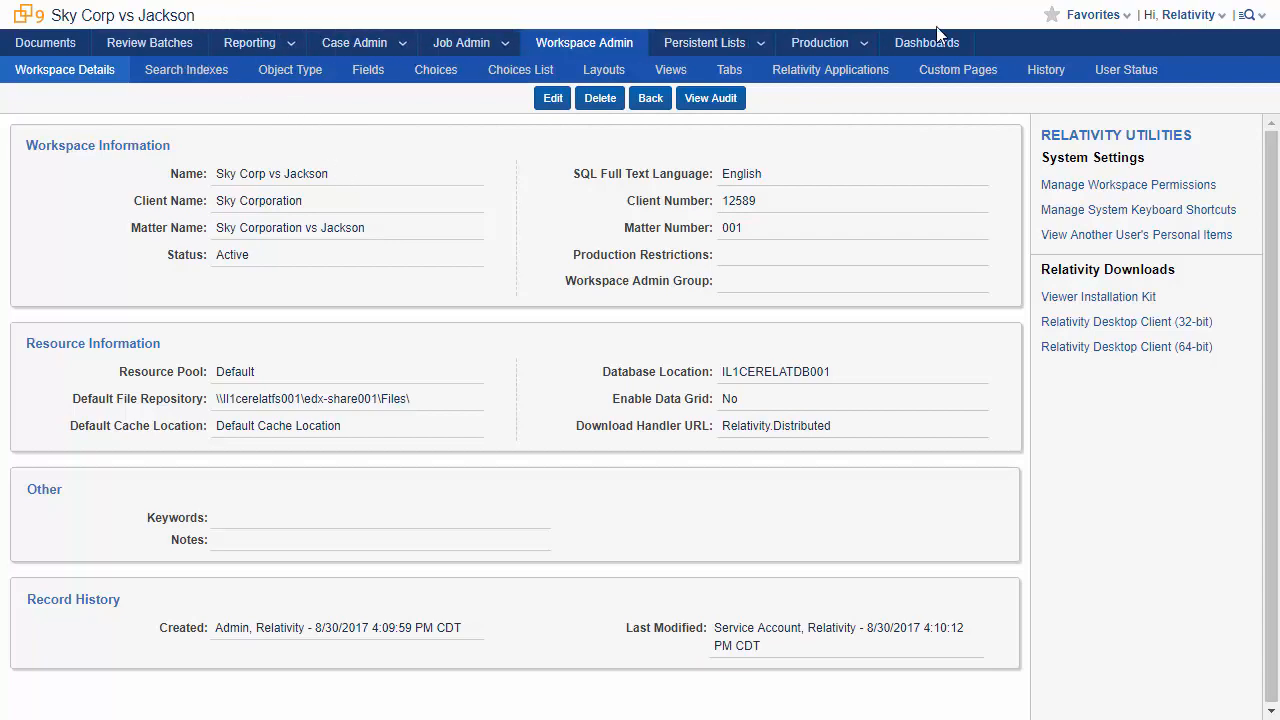